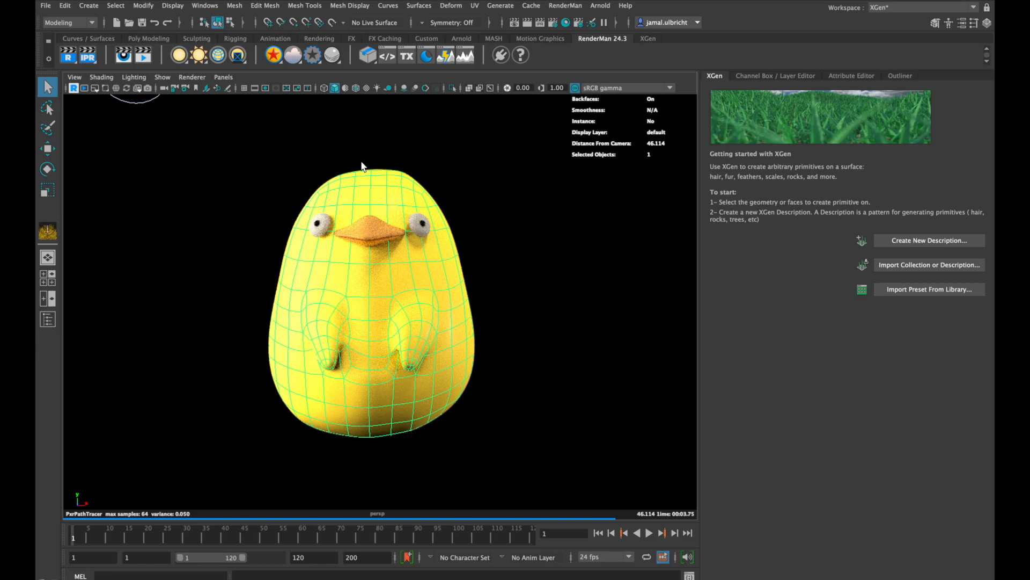
# Create a new Maya project in the DuckFur folder and save the duck scene there.
pyautogui.click(148, 38)
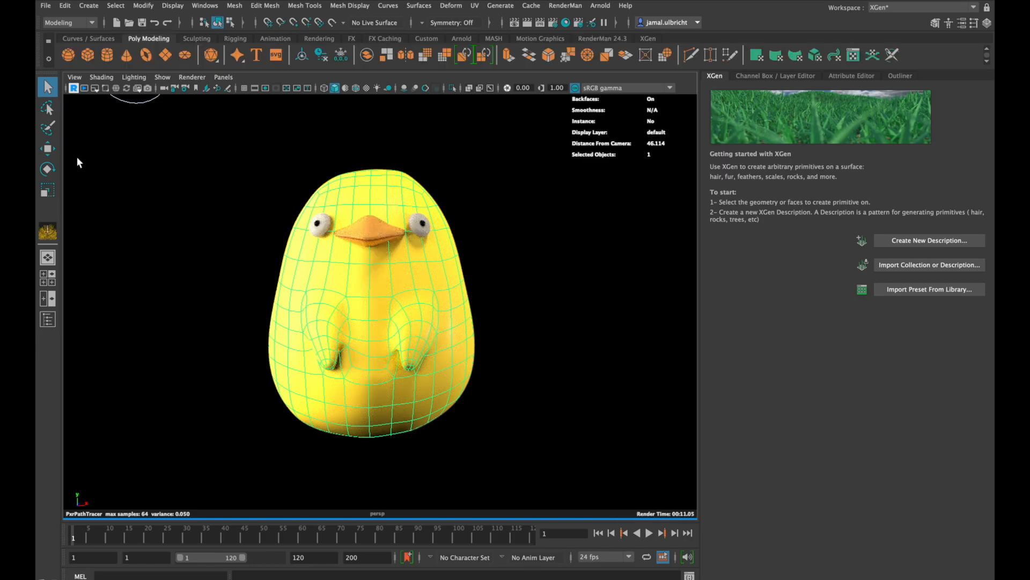
pyautogui.click(44, 6)
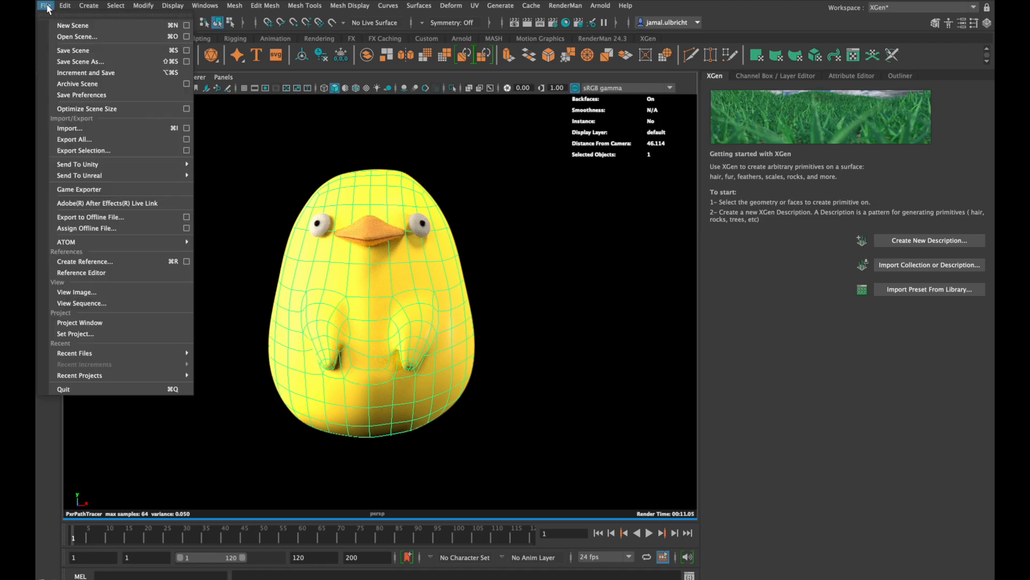
pyautogui.click(79, 322)
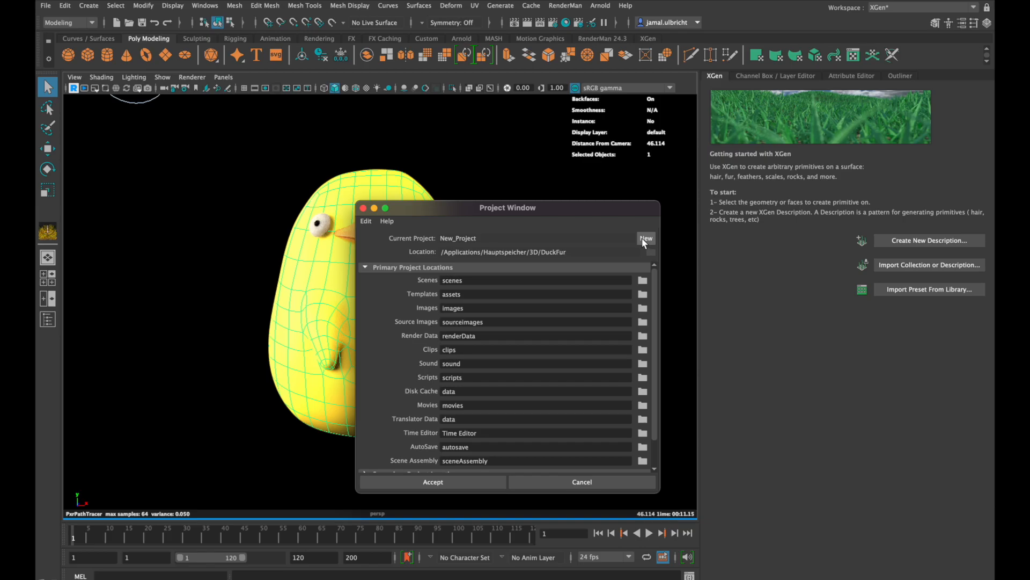
pyautogui.moveTo(645, 244)
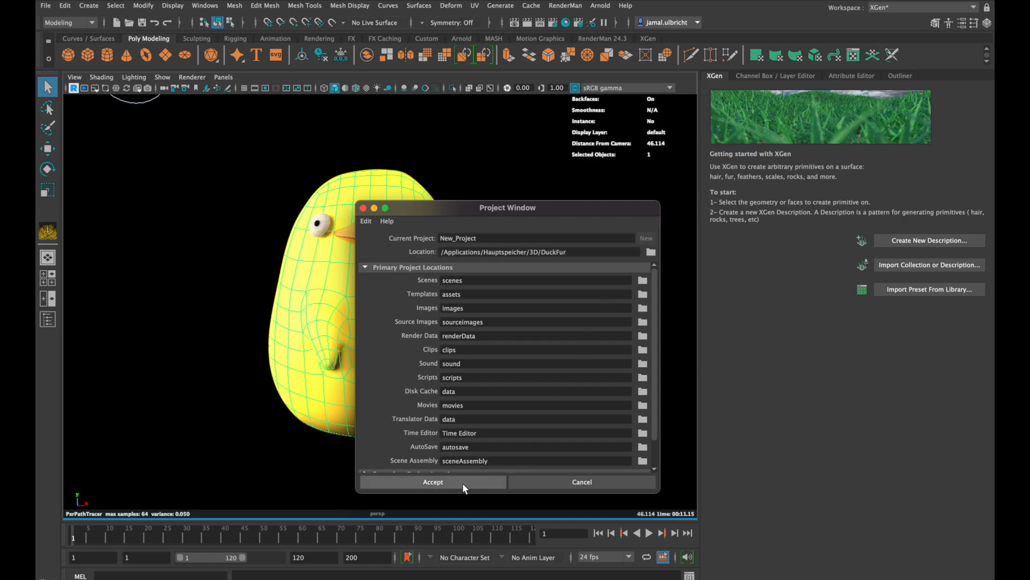
pyautogui.click(433, 481)
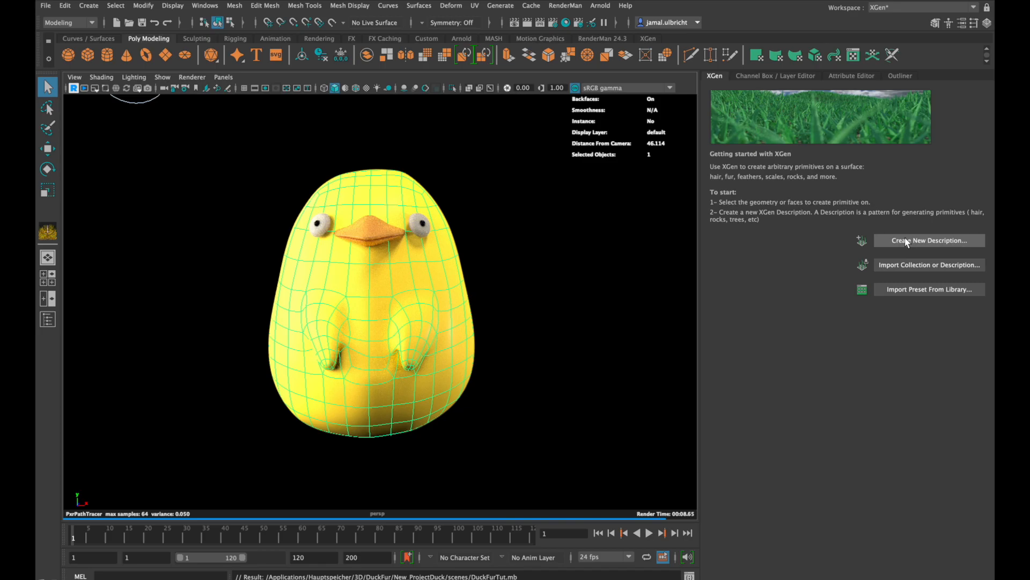
# Add groomable-splines description DuckFurTut in collection BaseFurD1 to the duck and save.
pyautogui.click(929, 240)
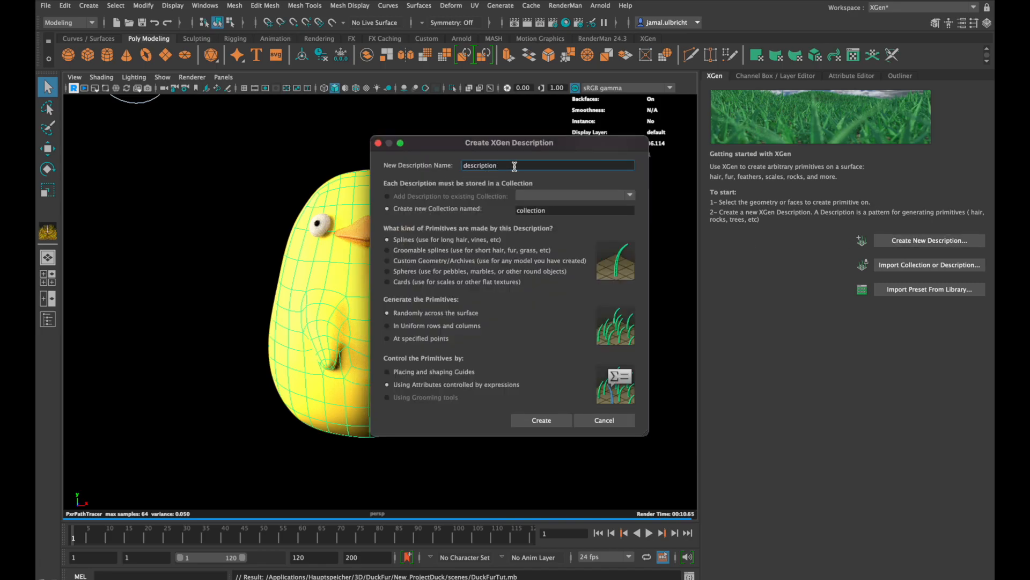
pyautogui.write('DuckFurTu')
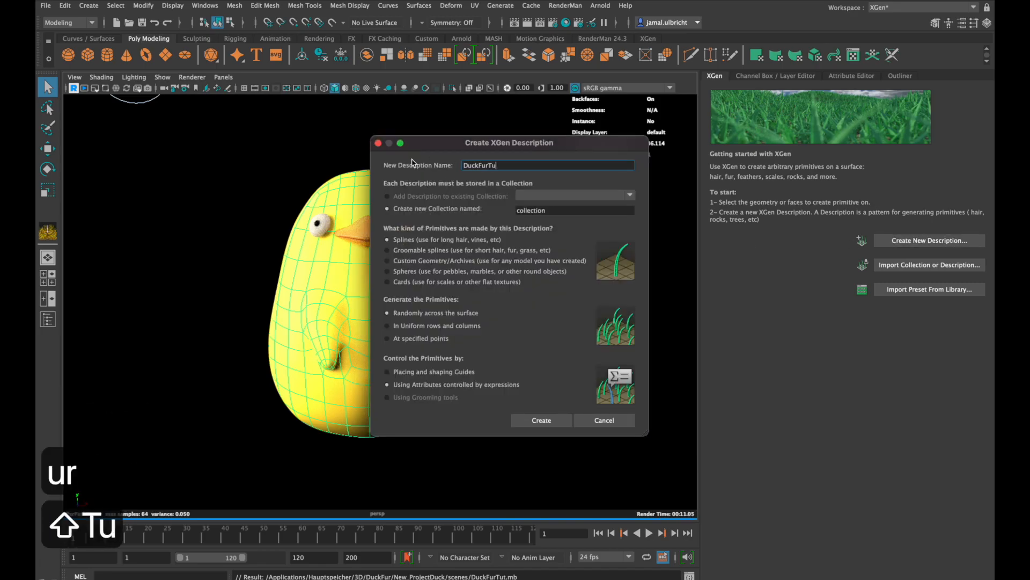
pyautogui.write('BaseFurD1')
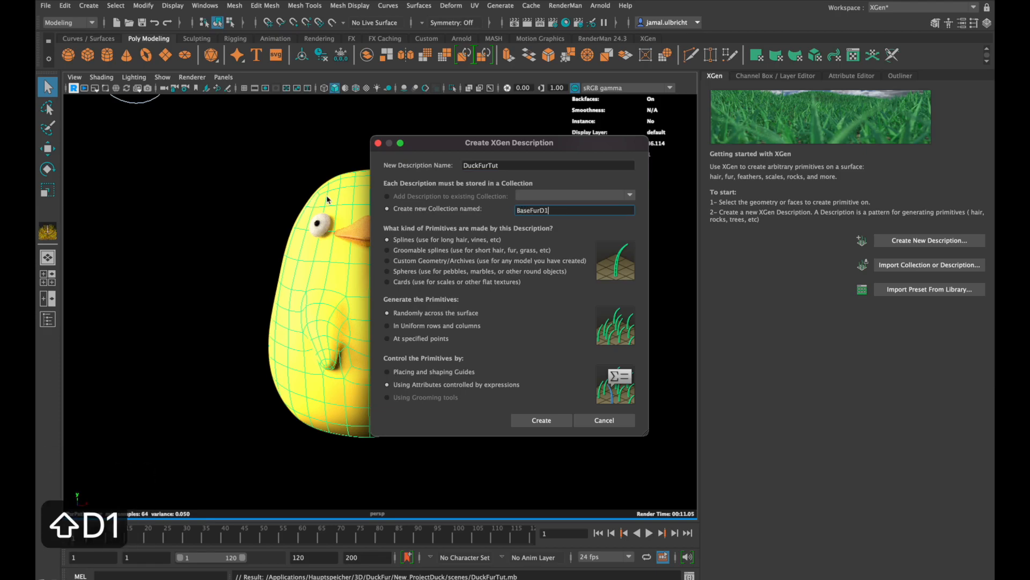
pyautogui.click(386, 250)
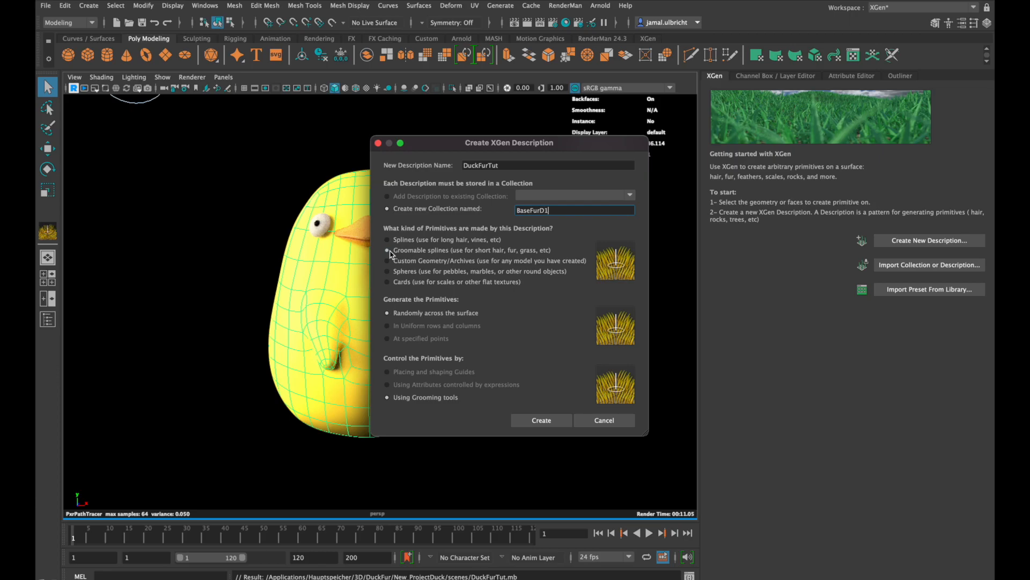
pyautogui.click(541, 420)
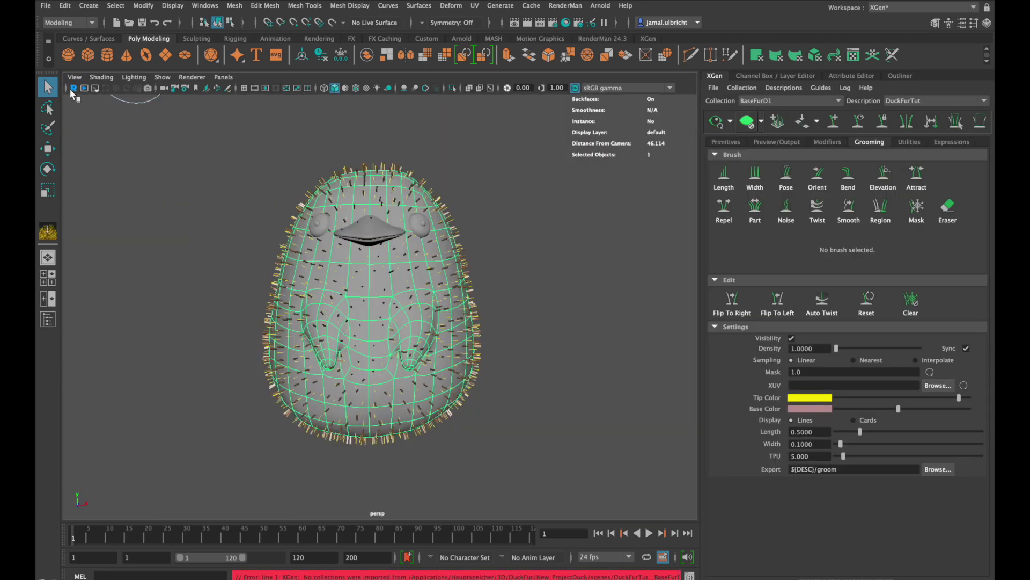
pyautogui.moveTo(626, 256)
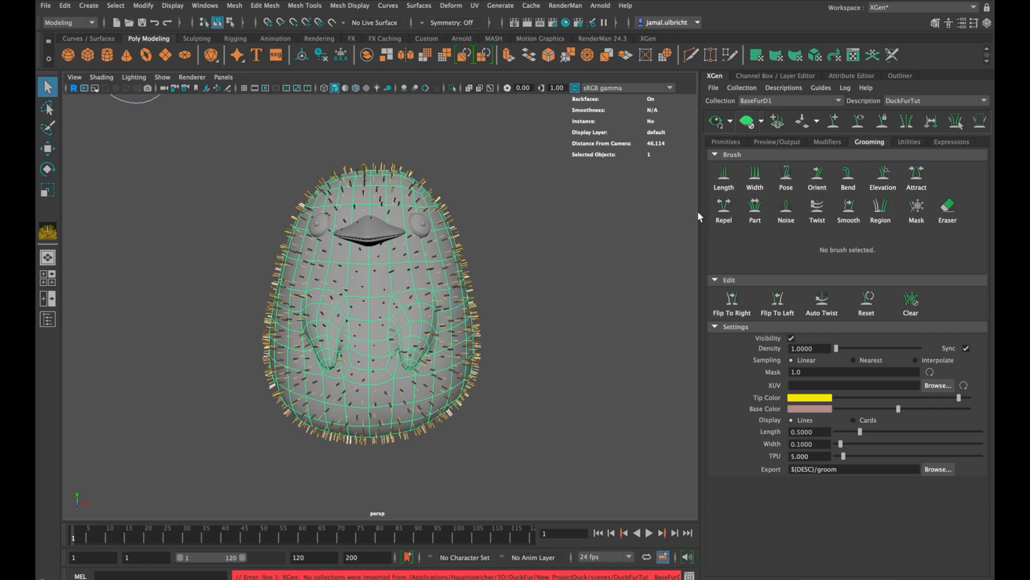
pyautogui.moveTo(618, 269)
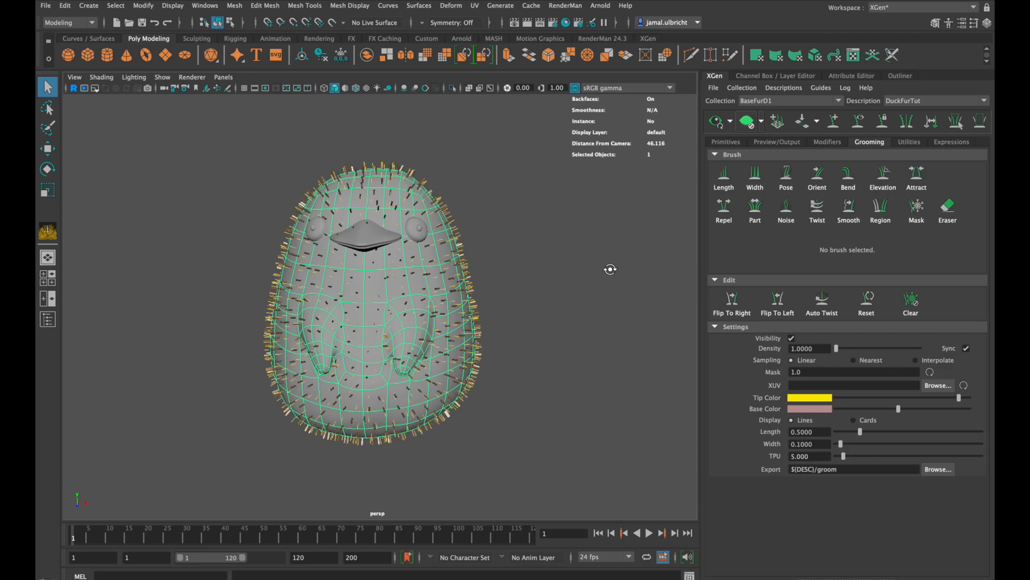
pyautogui.press('Cmd+s')
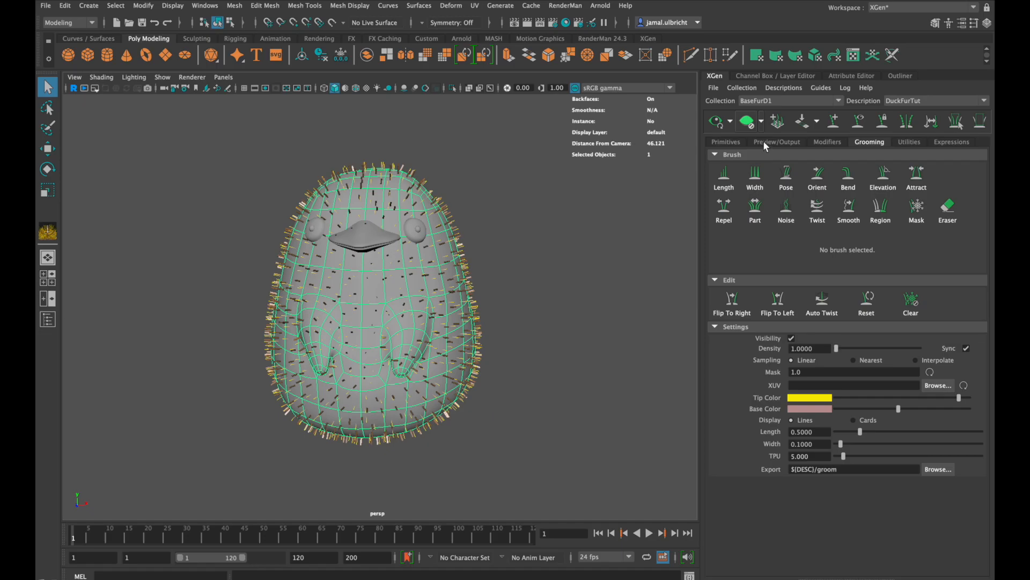
# Set DuckFurTut's Preview/Output renderer to RenderMan.
pyautogui.click(776, 142)
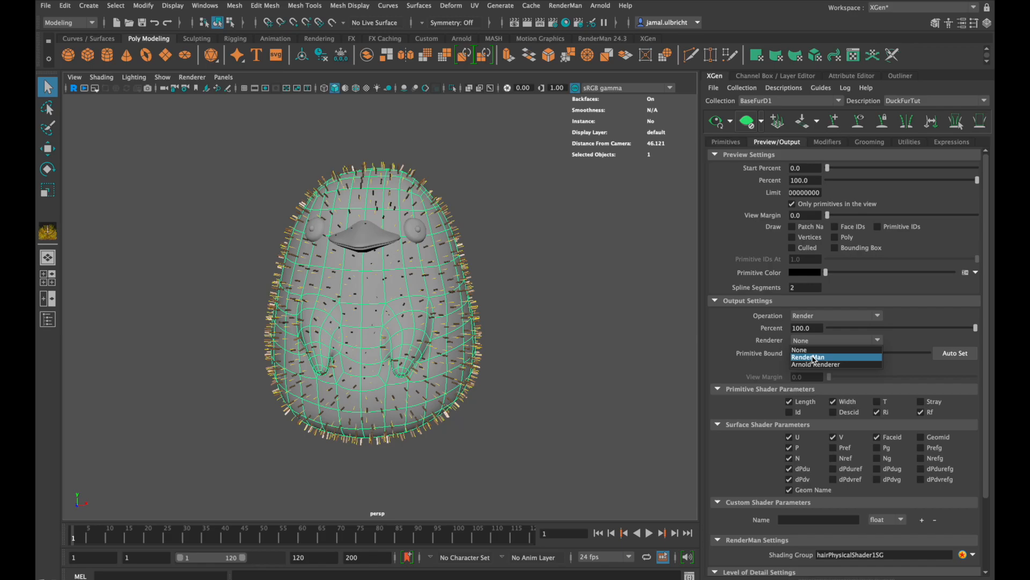
pyautogui.click(809, 357)
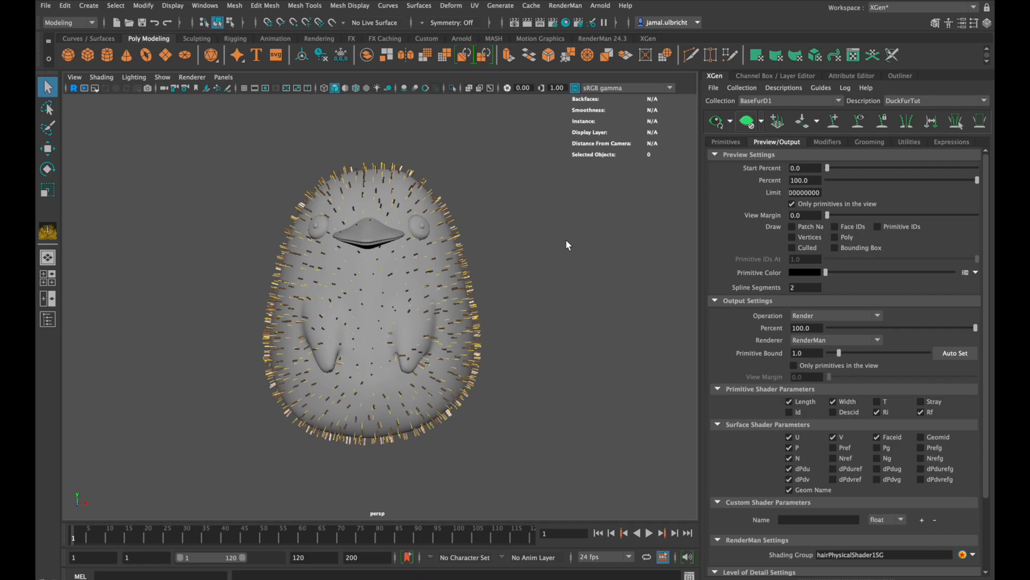
pyautogui.moveTo(726, 154)
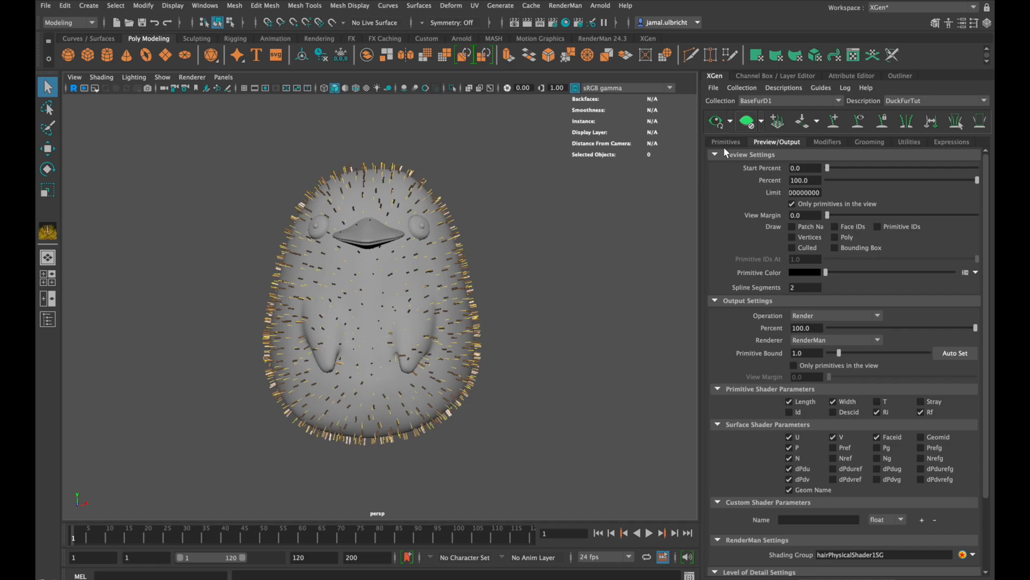
# Raise the groom density to about 43.6 and switch sampling to Interpolate.
pyautogui.click(869, 142)
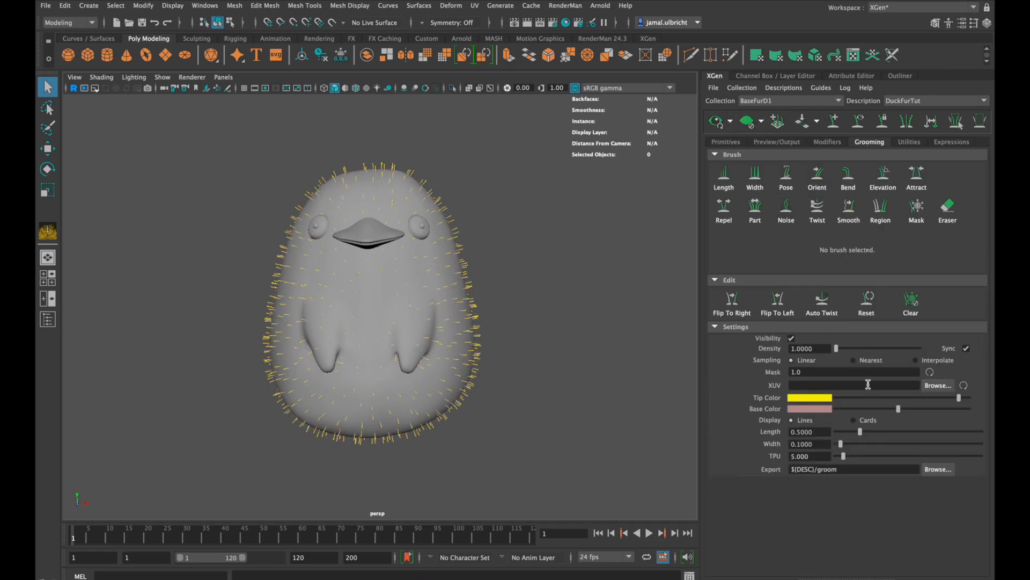
pyautogui.moveTo(831, 349); pyautogui.dragTo(844, 348)
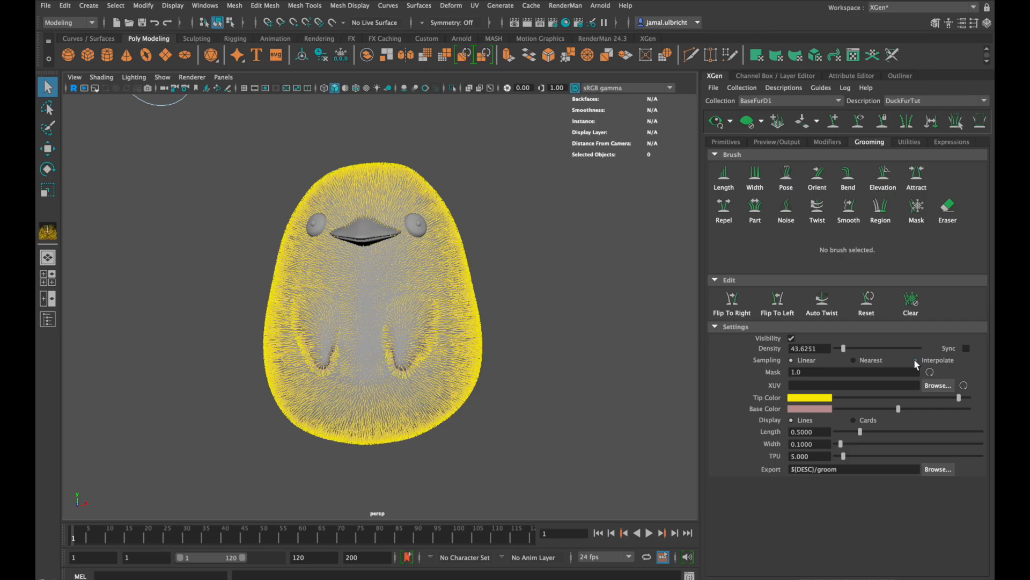
pyautogui.click(786, 175)
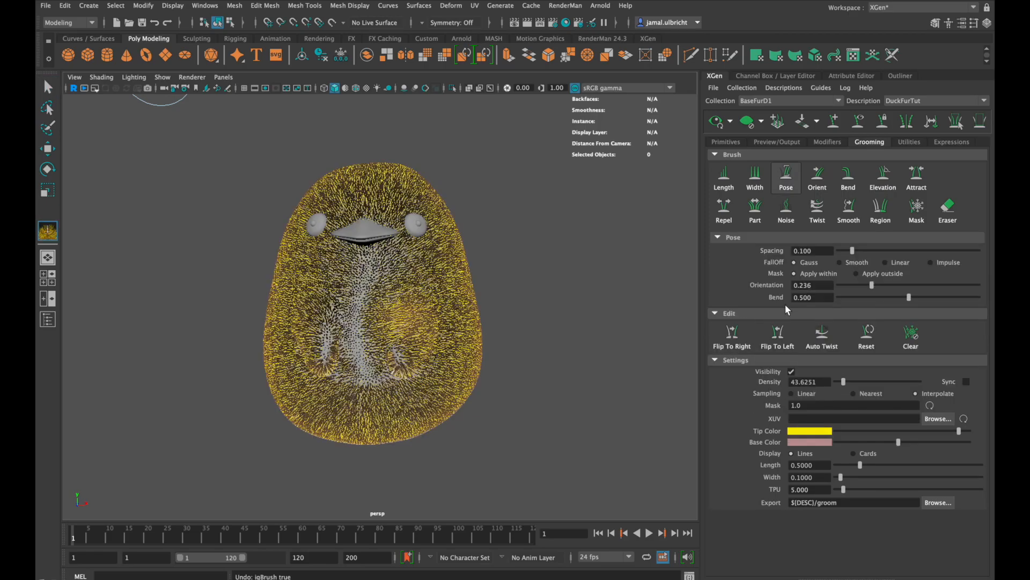
# Pose-brush the fur down over the duck's head, chest, cheeks, flanks, back, top and rear.
pyautogui.moveTo(375, 230); pyautogui.dragTo(378, 256)
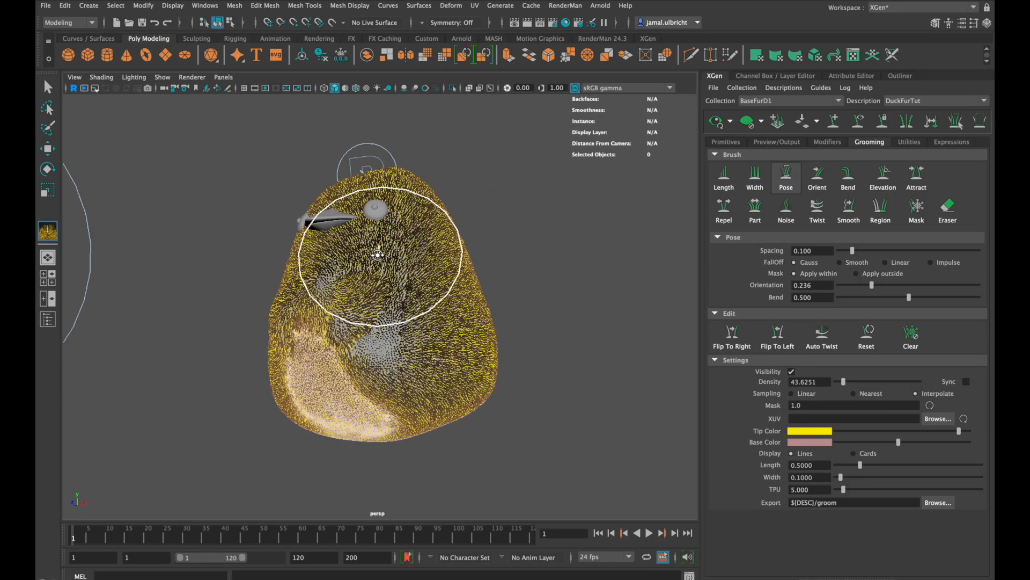
pyautogui.moveTo(378, 256); pyautogui.dragTo(404, 387)
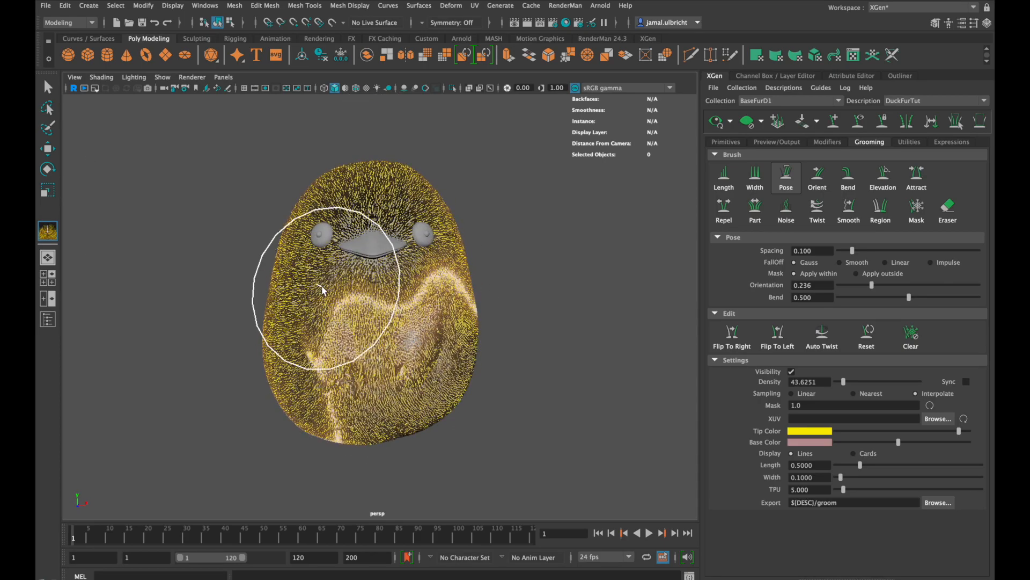
pyautogui.moveTo(322, 291); pyautogui.dragTo(316, 354)
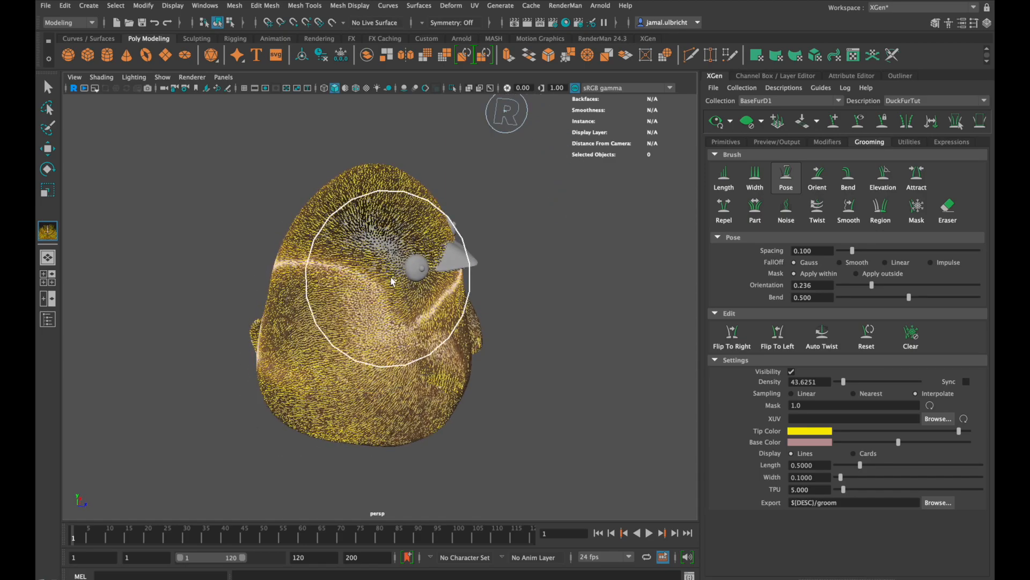
pyautogui.moveTo(395, 283); pyautogui.dragTo(303, 286)
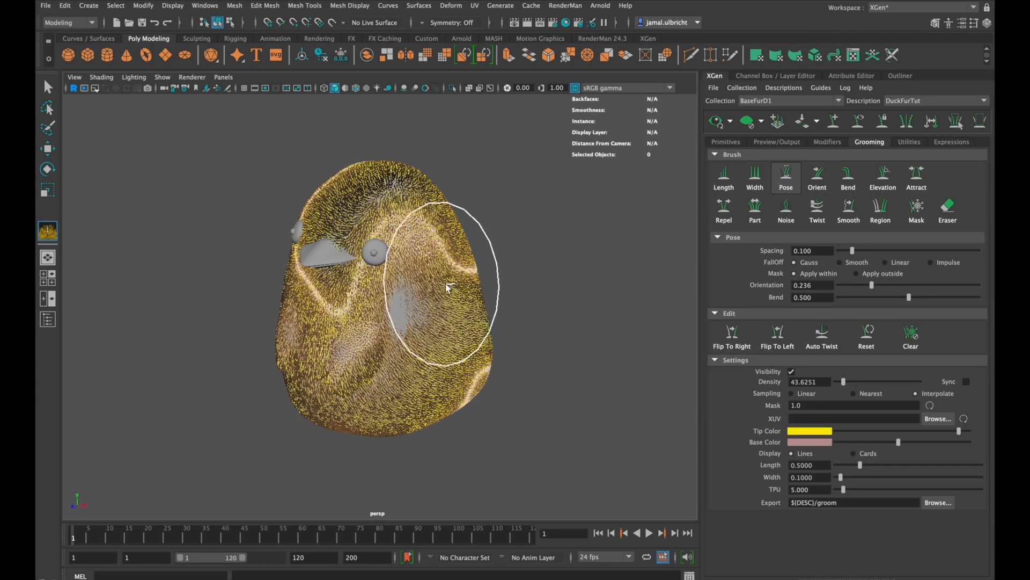
pyautogui.moveTo(447, 289); pyautogui.dragTo(433, 257)
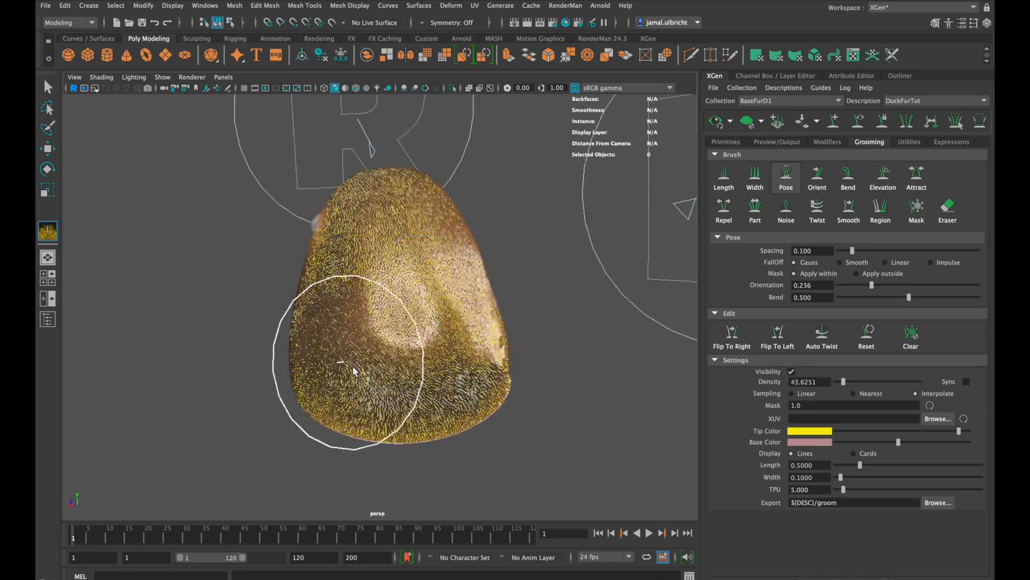
pyautogui.moveTo(355, 371); pyautogui.dragTo(407, 302)
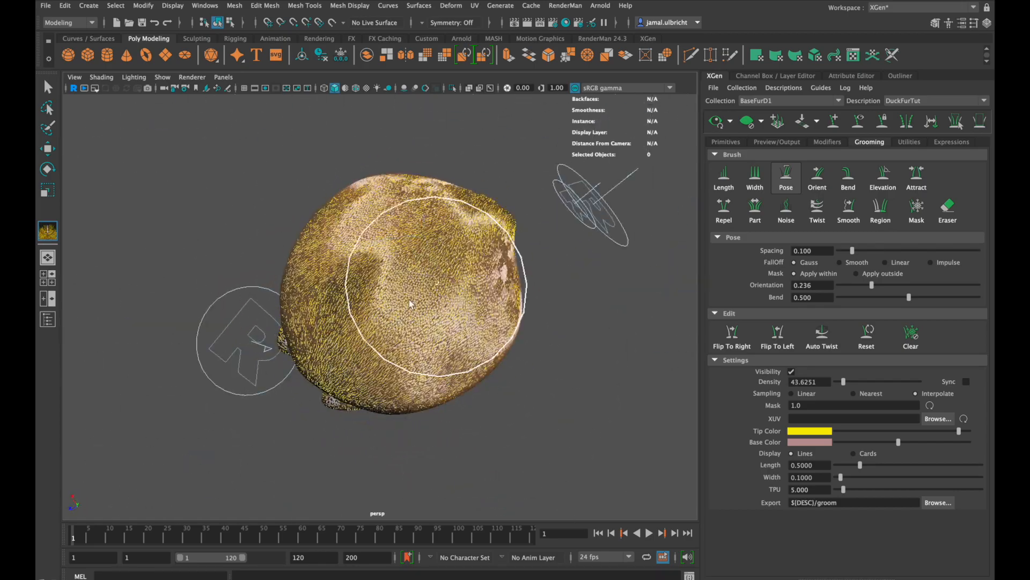
pyautogui.moveTo(408, 303); pyautogui.dragTo(404, 307)
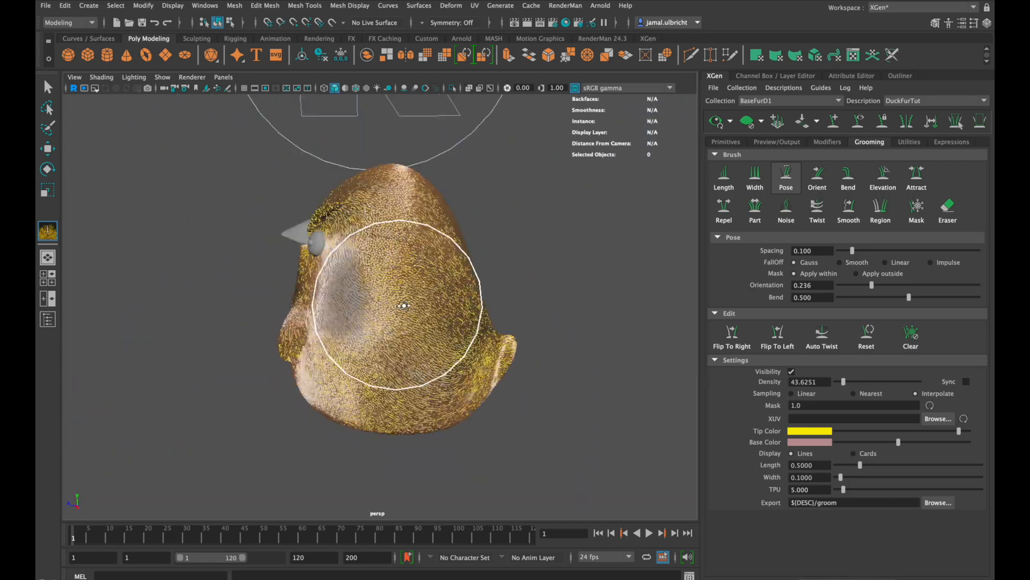
pyautogui.moveTo(394, 302); pyautogui.dragTo(322, 255)
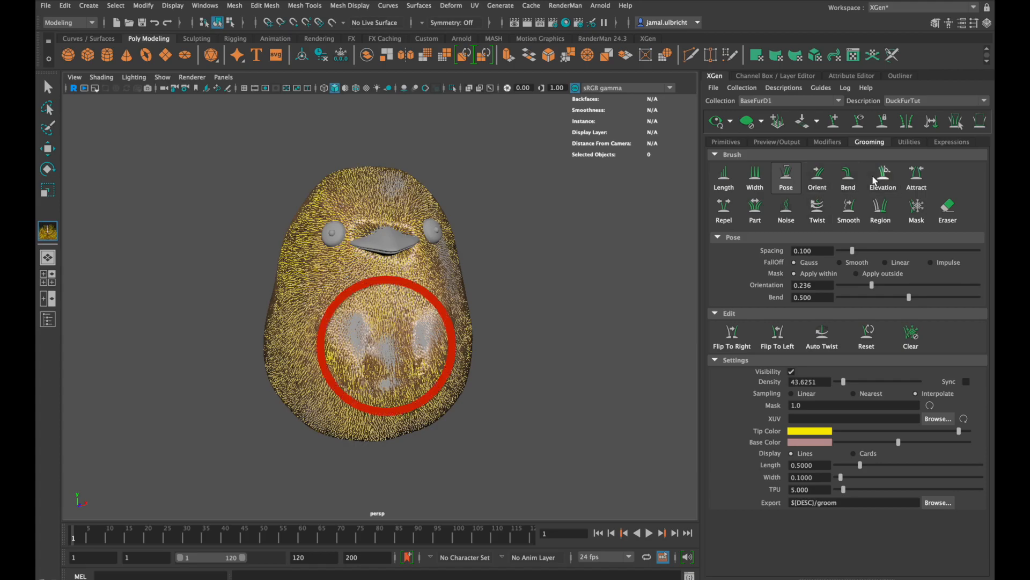
# Lift the lower-side fur with Elevation, smooth the upper body, and add Noise on the back.
pyautogui.click(882, 176)
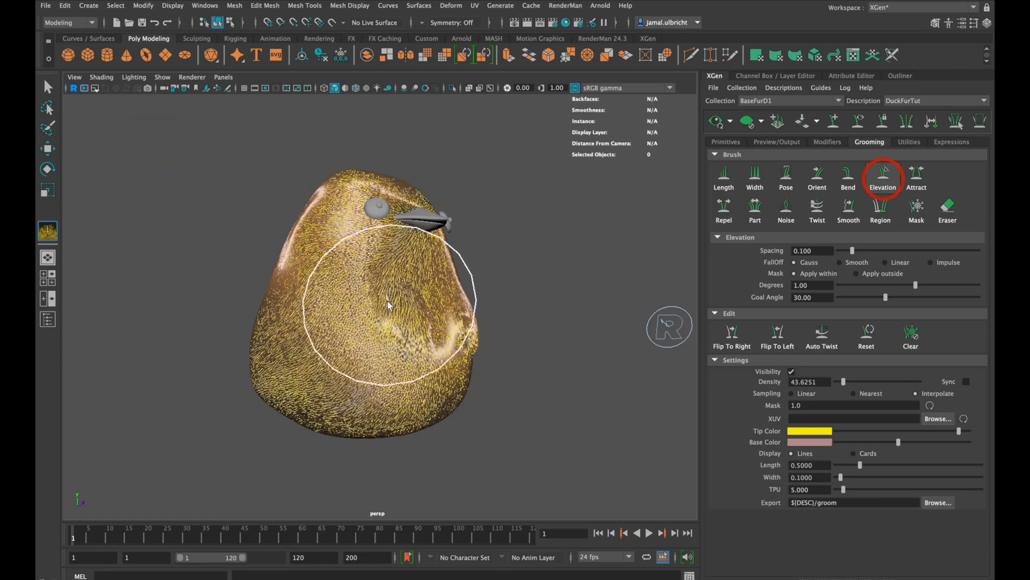
pyautogui.moveTo(388, 306); pyautogui.dragTo(467, 365)
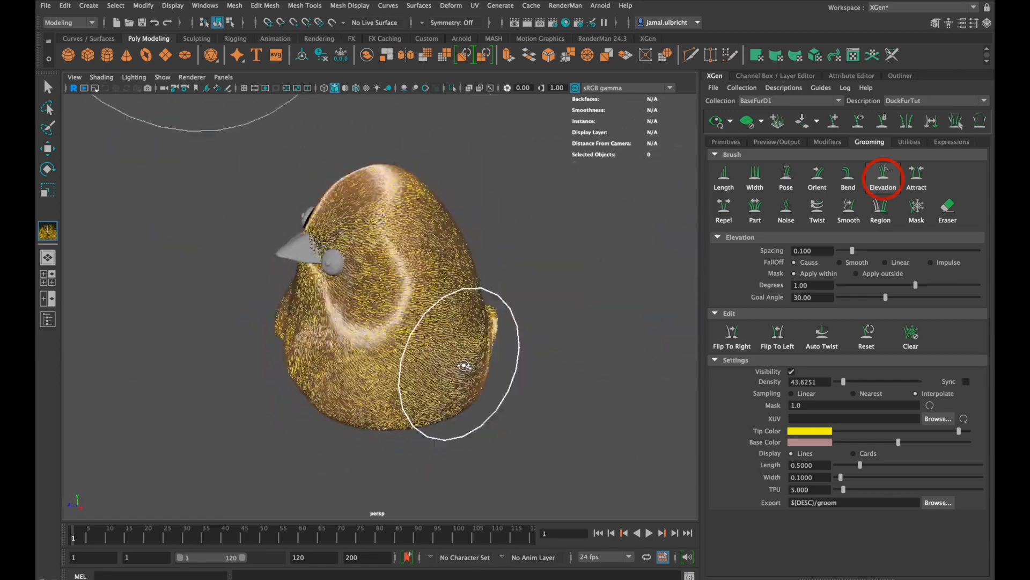
pyautogui.click(849, 207)
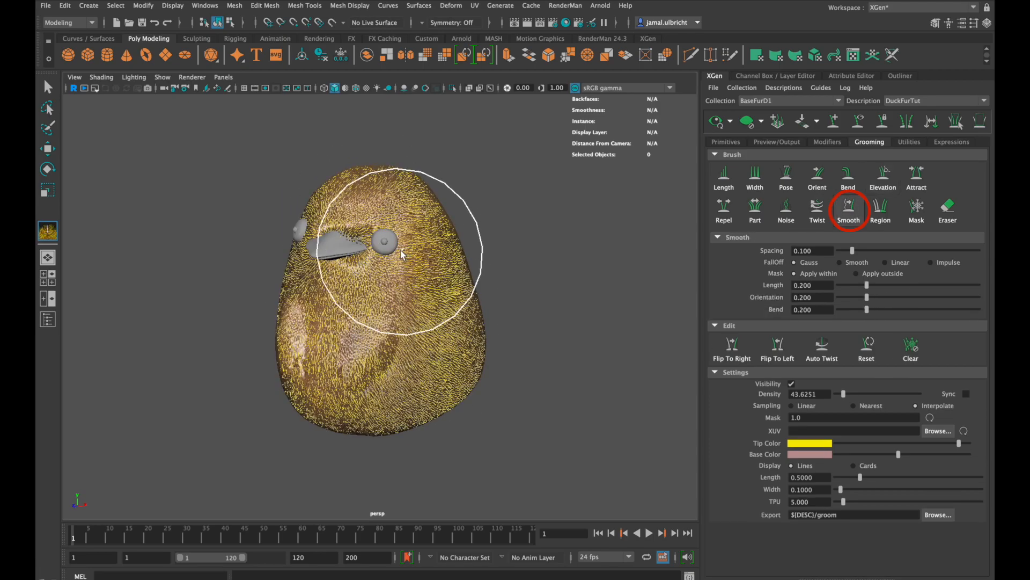
pyautogui.moveTo(401, 256); pyautogui.dragTo(365, 289)
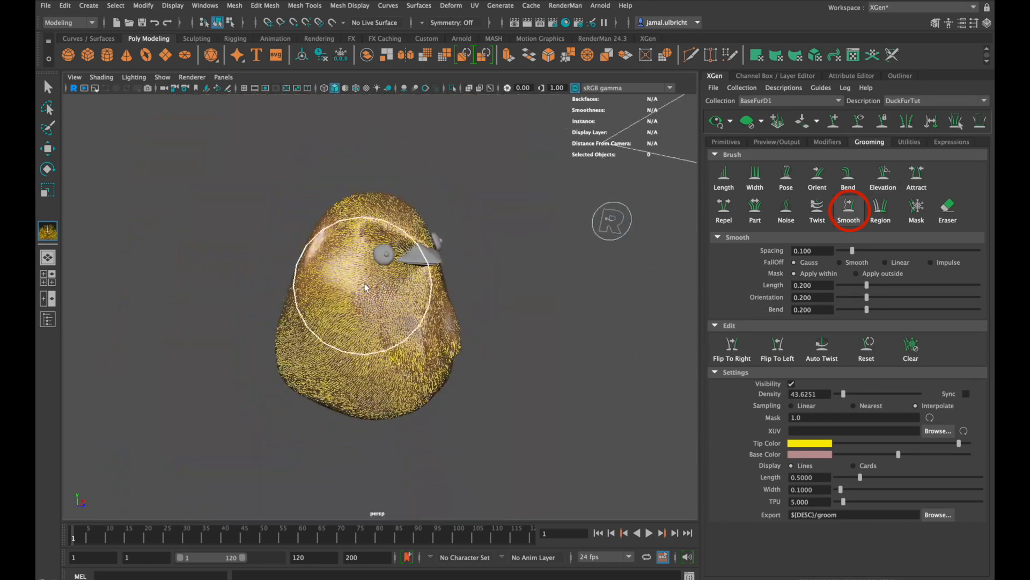
pyautogui.click(786, 207)
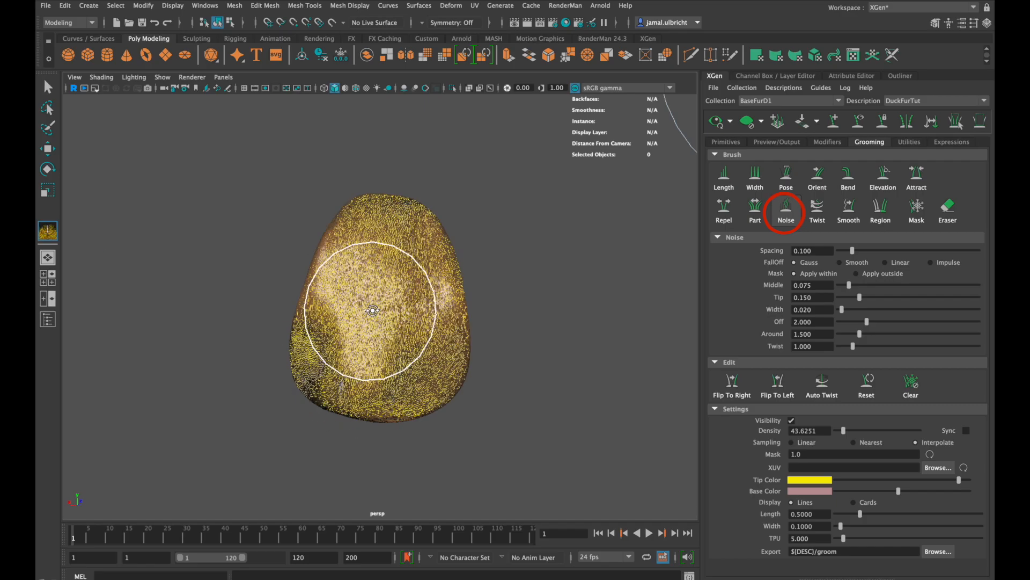
pyautogui.moveTo(372, 310); pyautogui.dragTo(414, 247)
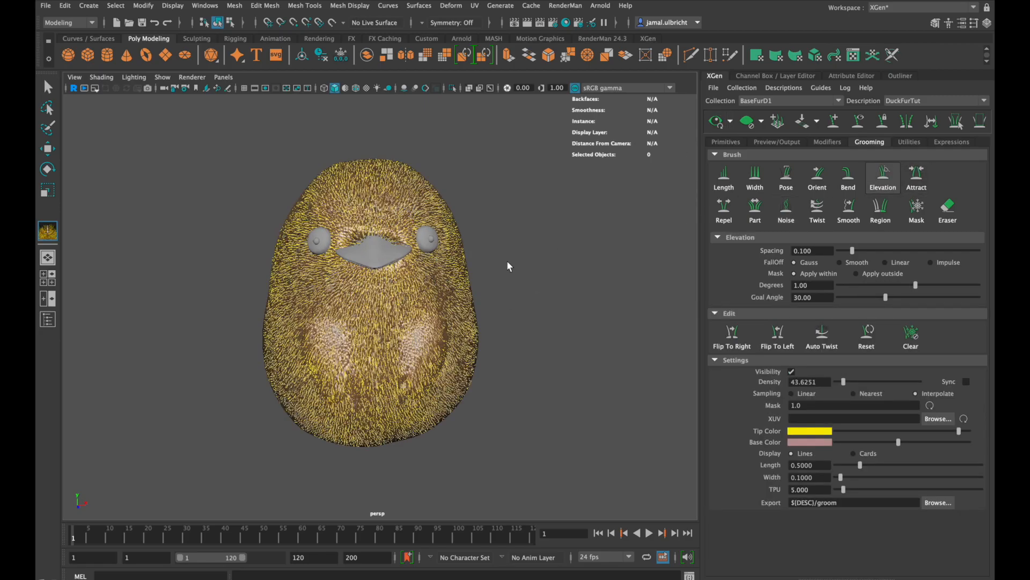
pyautogui.moveTo(508, 266); pyautogui.dragTo(613, 300)
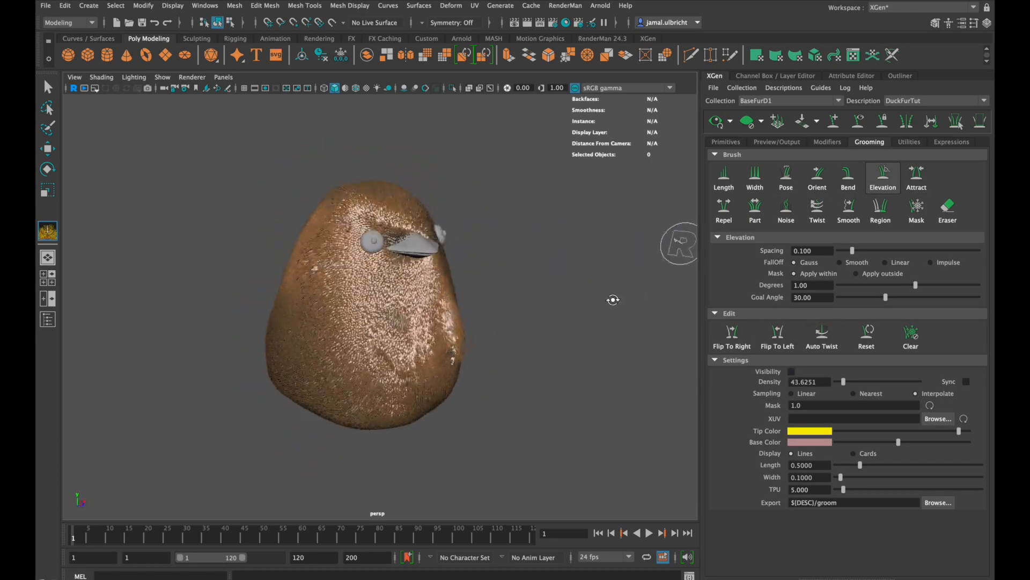
# Taper the width ramp and set length 0.175, width 0.05, taper 0.825, density 1000.
pyautogui.click(725, 142)
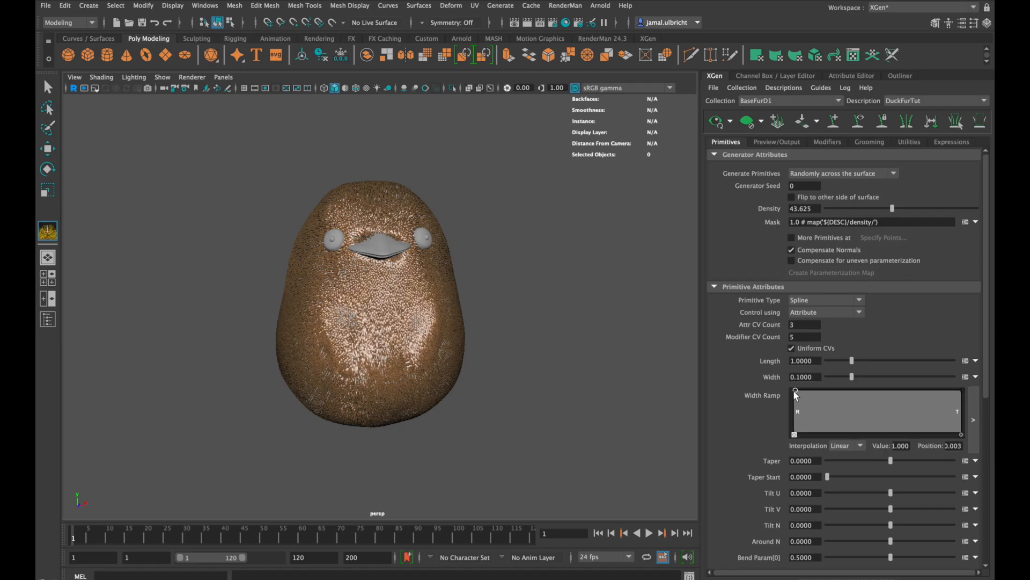
pyautogui.moveTo(796, 391); pyautogui.dragTo(960, 433)
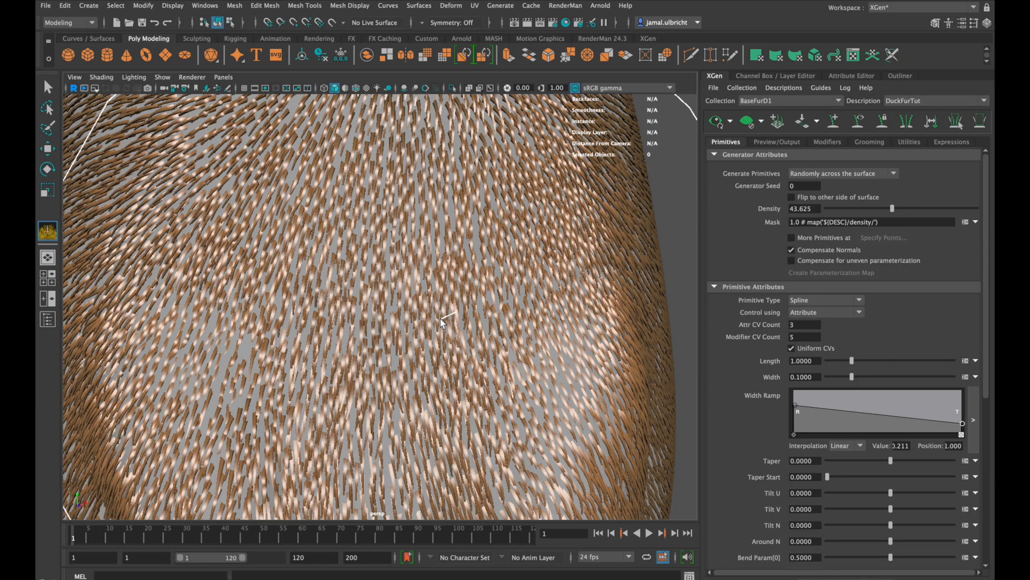
pyautogui.click(975, 361)
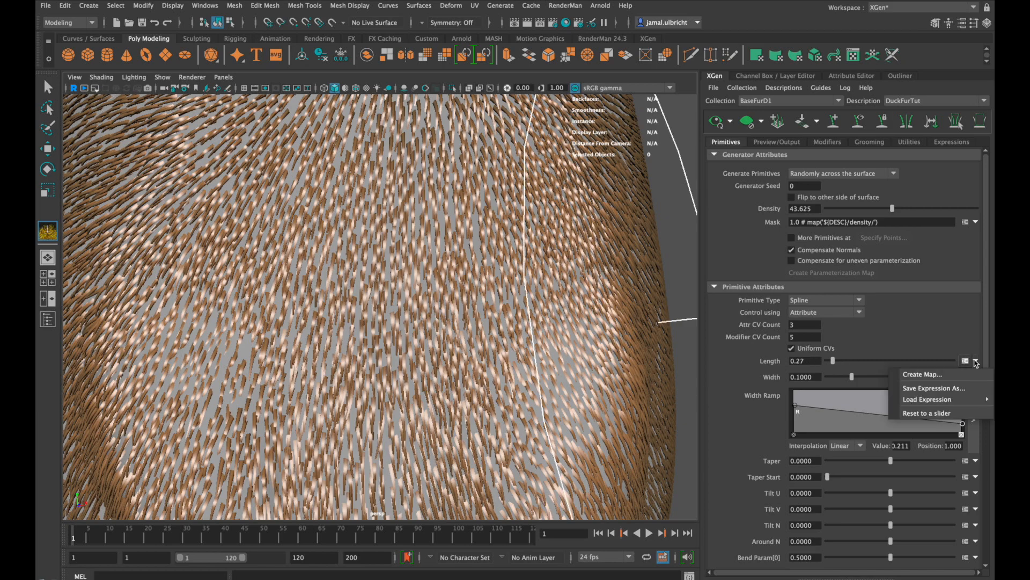
pyautogui.moveTo(937, 412)
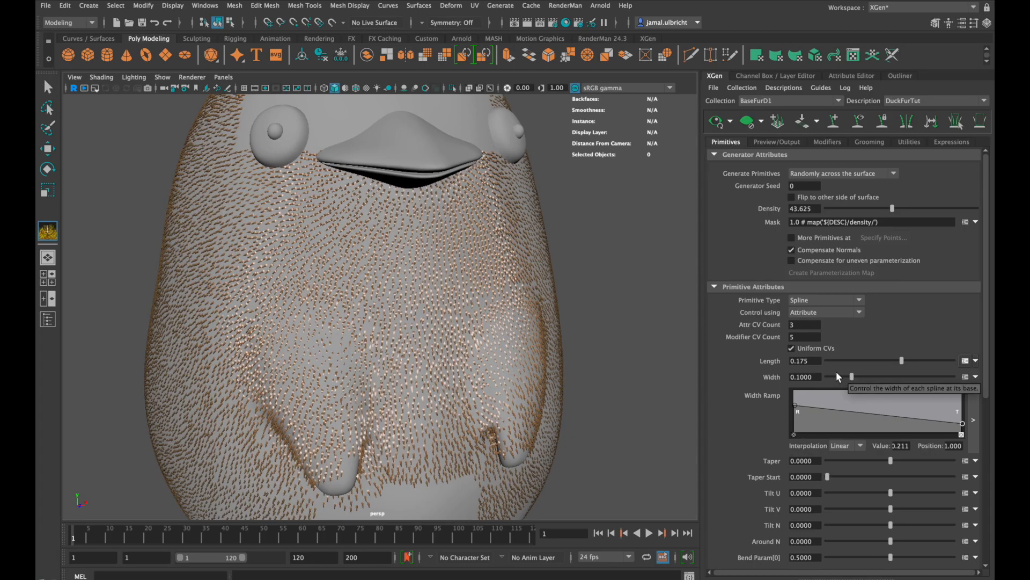
pyautogui.click(804, 208)
pyautogui.write('1000')
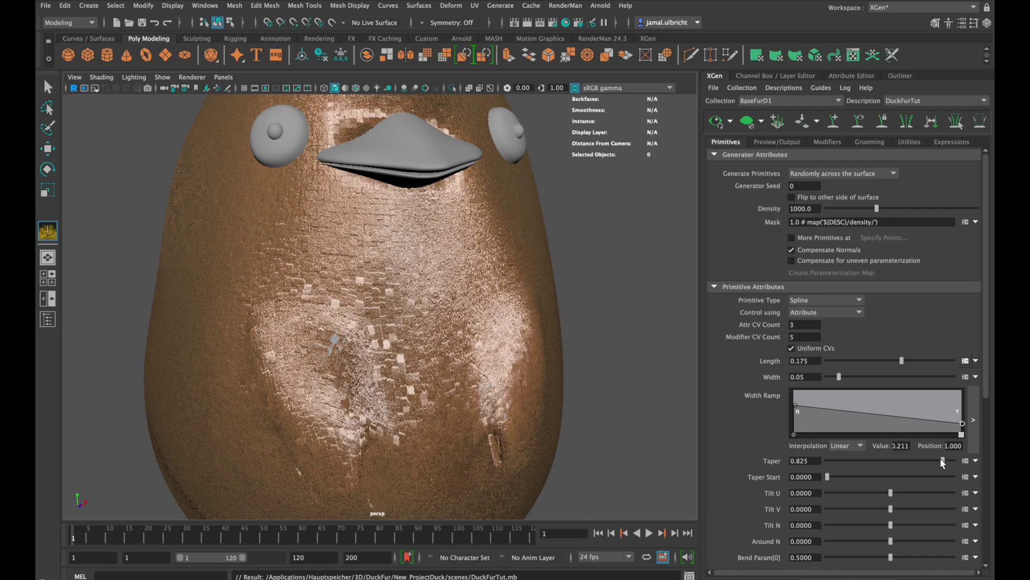
# Add a Noise modifier to DuckFurTut's fur with Preserve Length 90.
pyautogui.click(777, 141)
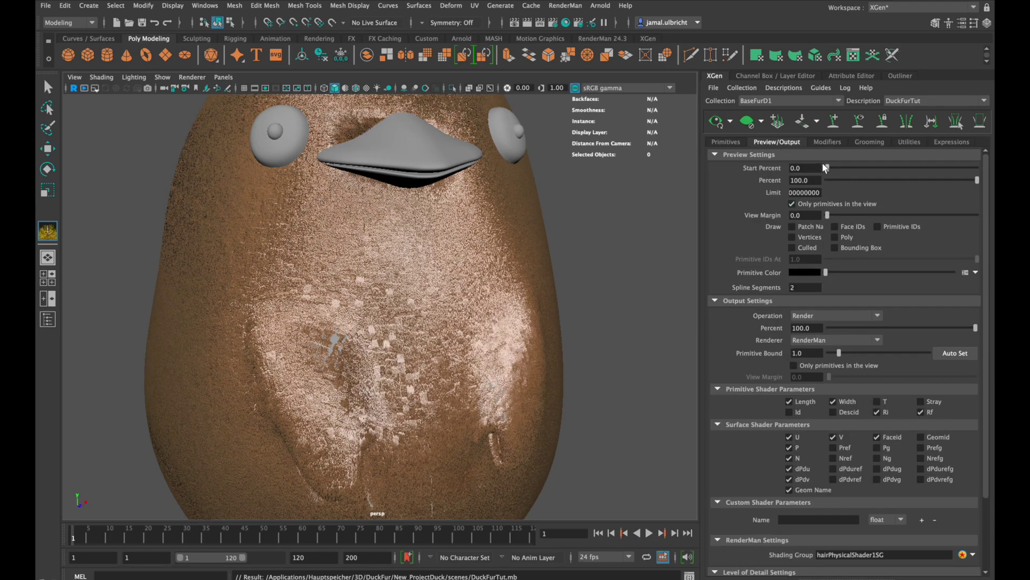
pyautogui.click(827, 141)
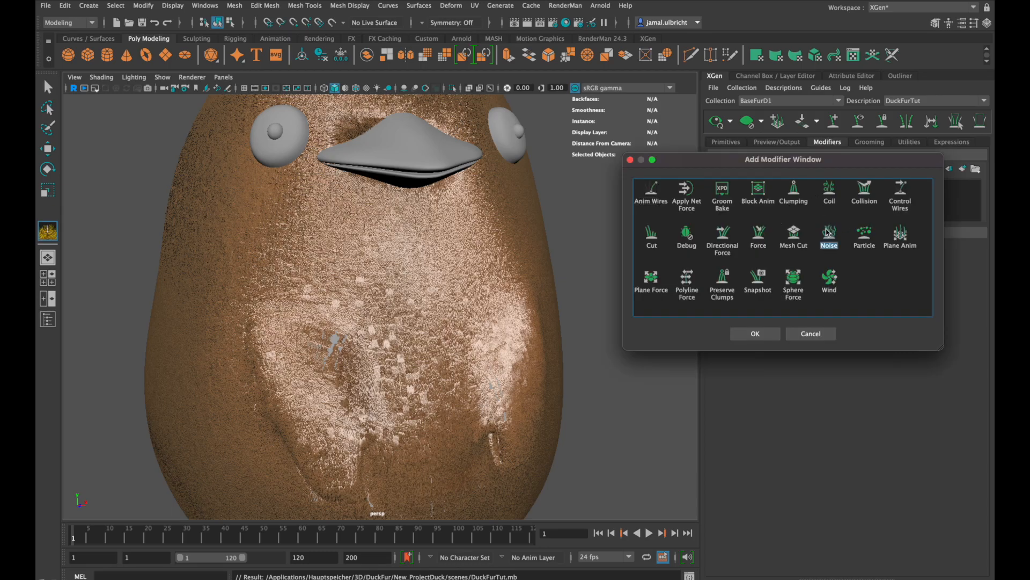
pyautogui.click(755, 333)
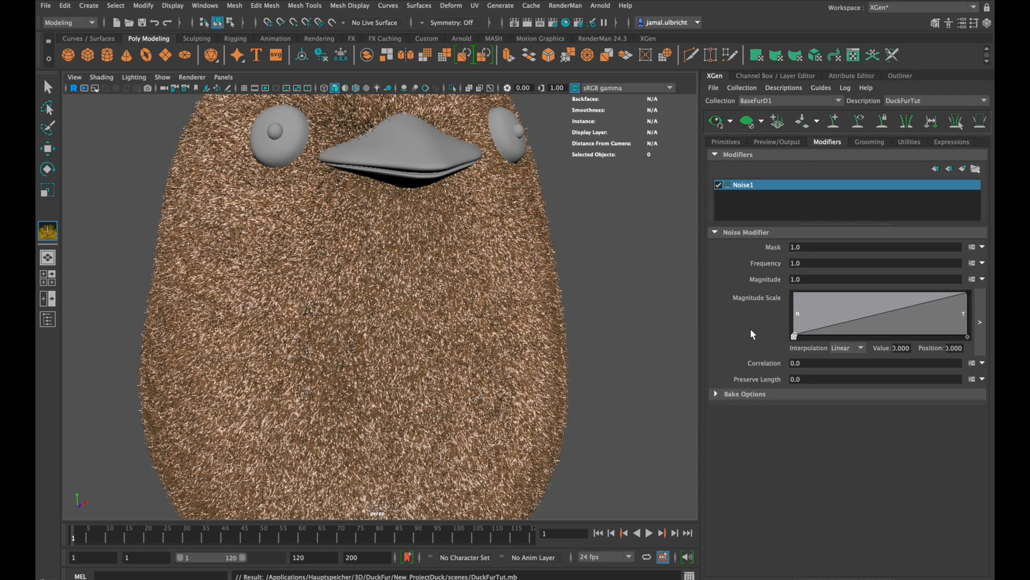
pyautogui.moveTo(805, 374)
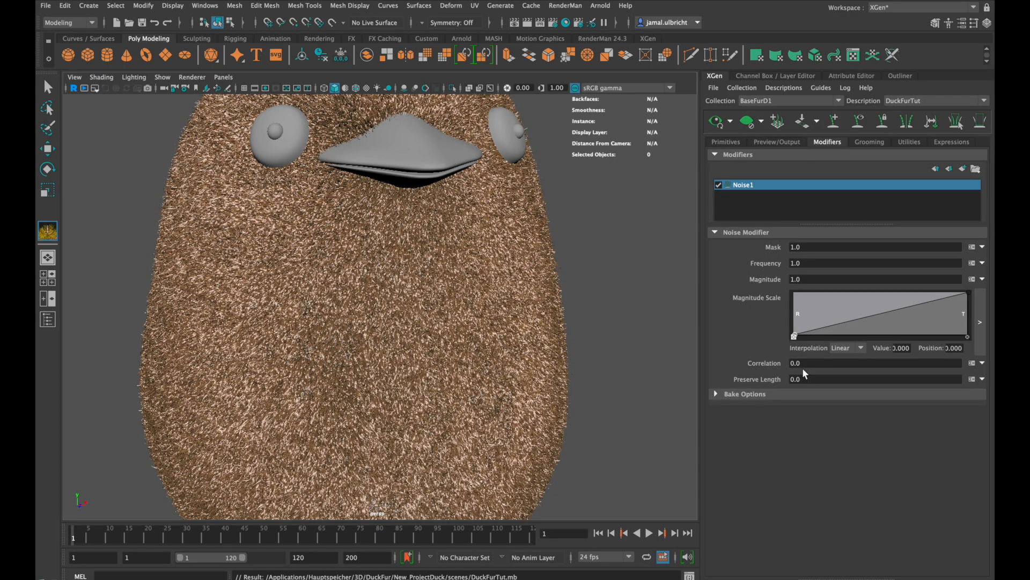
pyautogui.write('90')
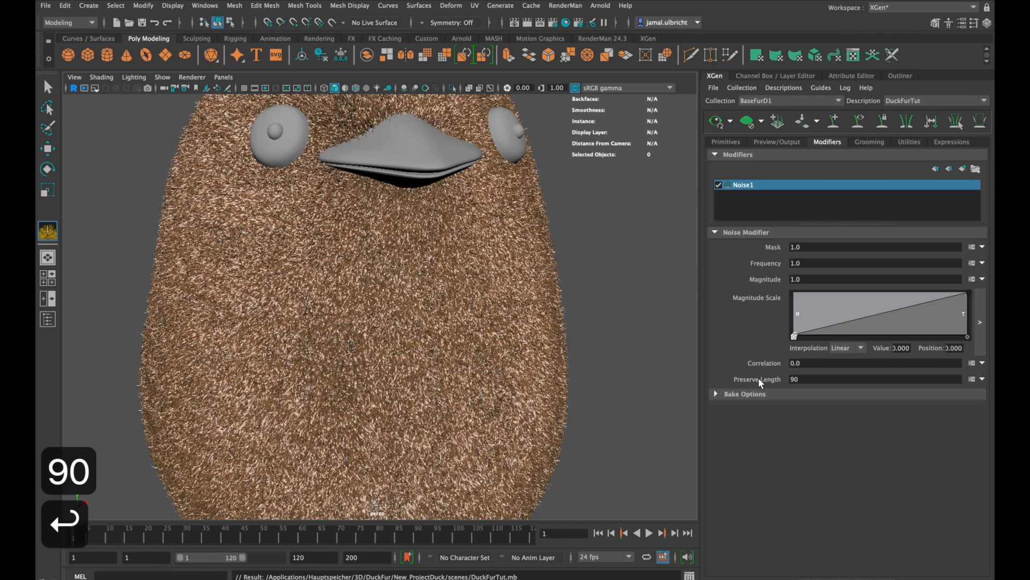
# Add a Cut modifier with amount rand(0.0,0.2) to DuckFurTut's fur.
pyautogui.click(962, 169)
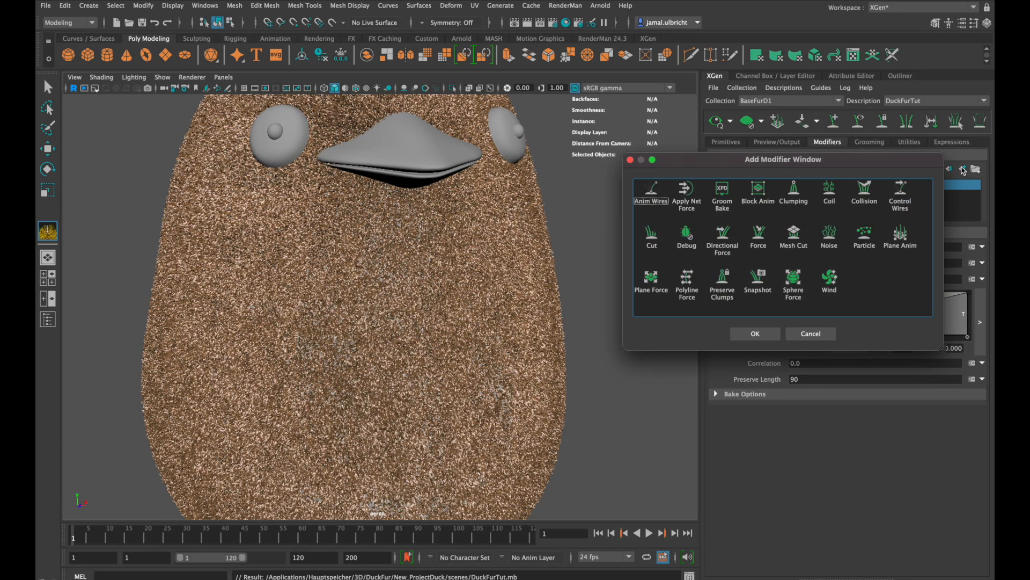
pyautogui.click(755, 333)
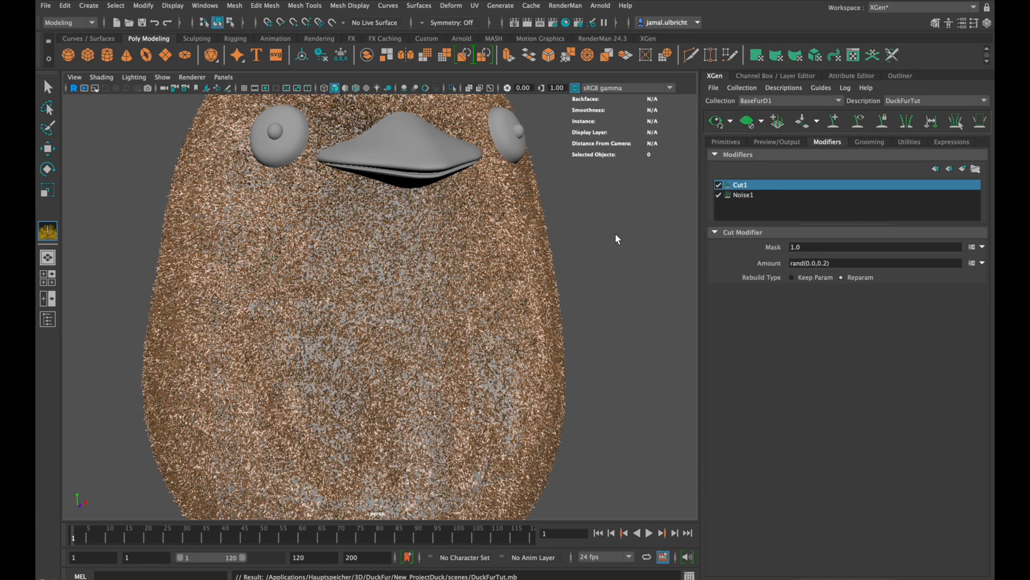
pyautogui.click(725, 141)
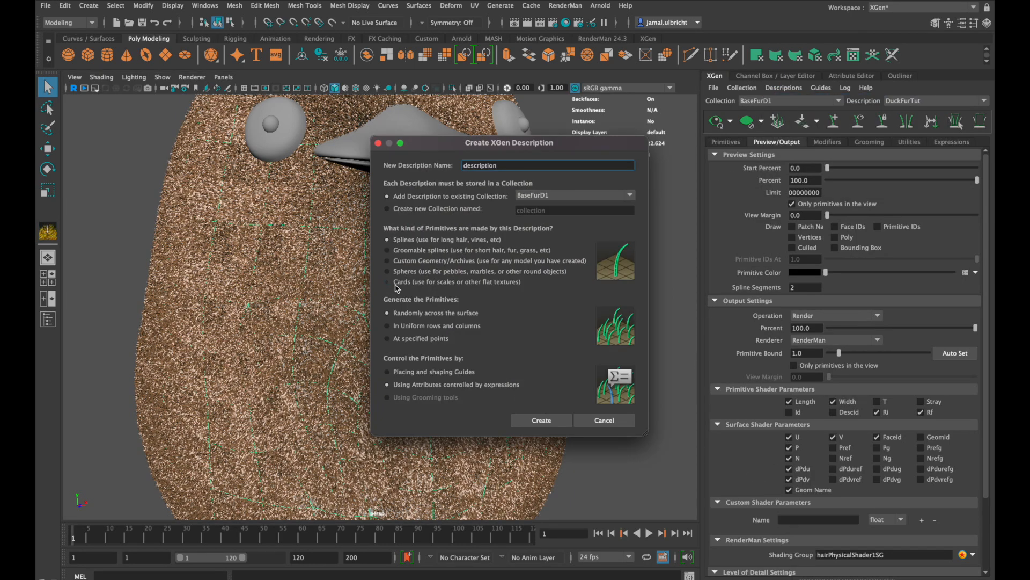
# Create the MainFurDuck groomable-splines description in BaseFurD1.
pyautogui.click(388, 250)
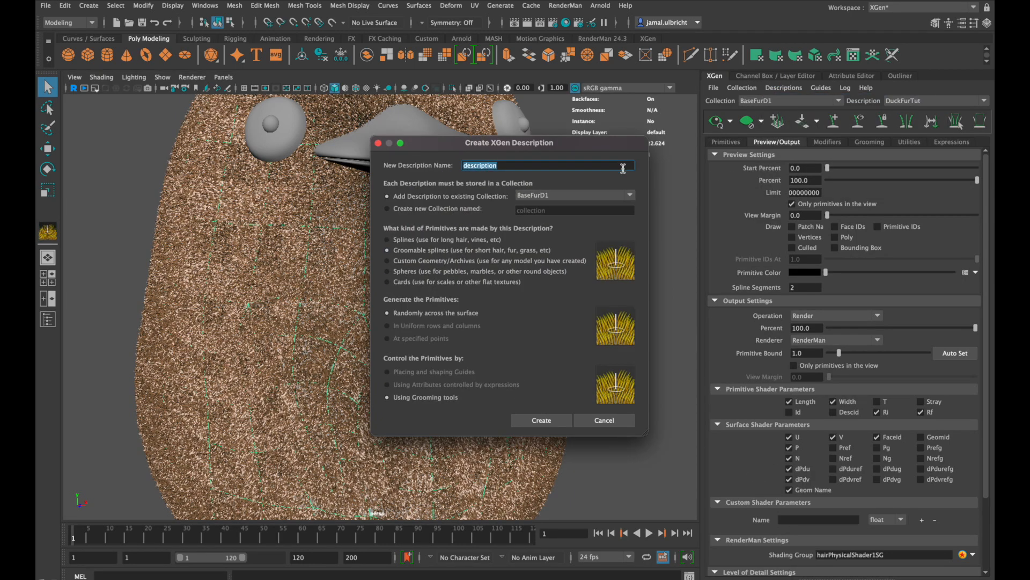
pyautogui.write('MainFurDuc')
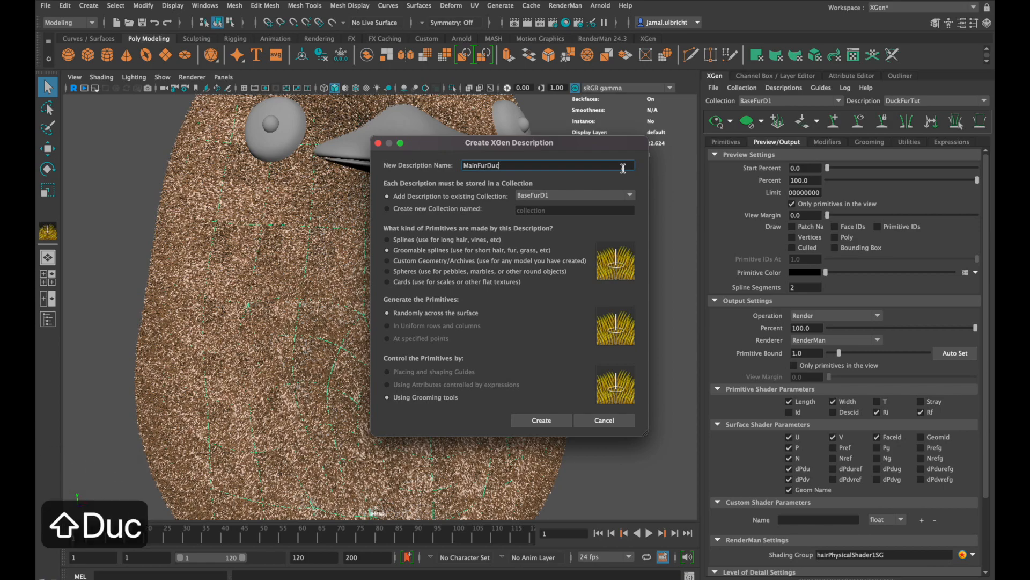
pyautogui.click(541, 420)
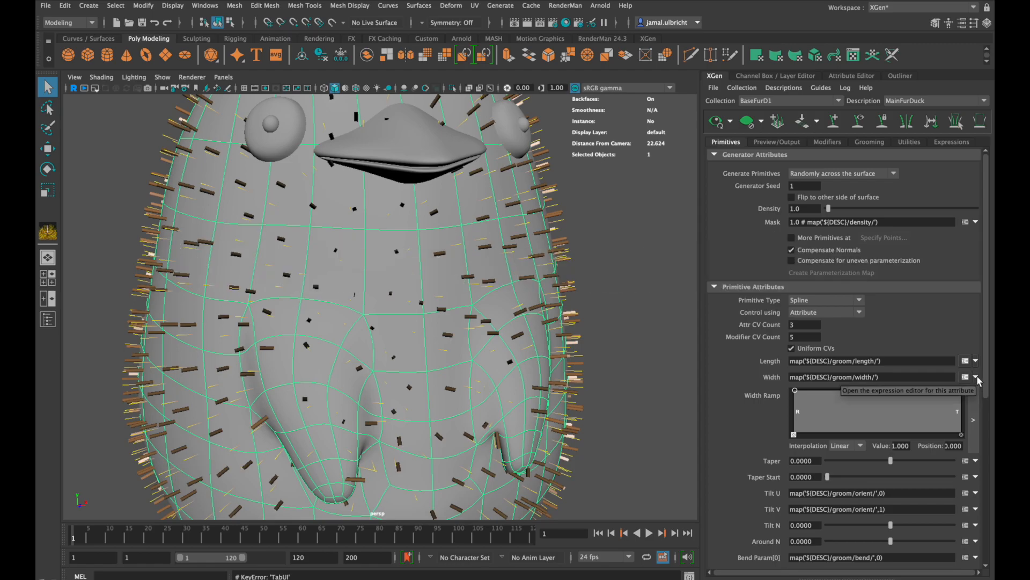
# Switch MainFurDuck strand width to min/max, with Min Width 0.025 and Max Width 0.08.
pyautogui.click(972, 377)
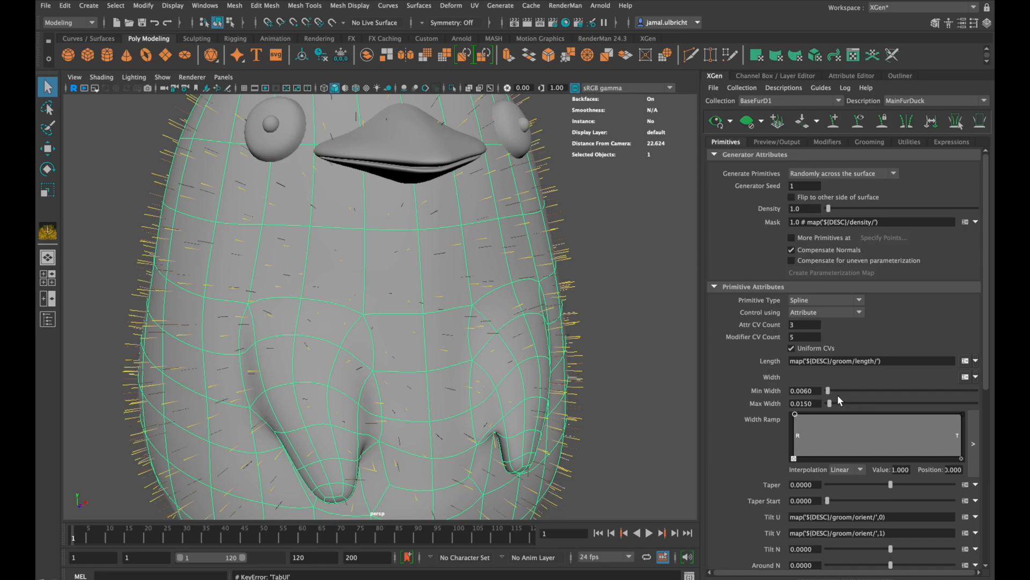
pyautogui.write('0.025')
pyautogui.write('0.08')
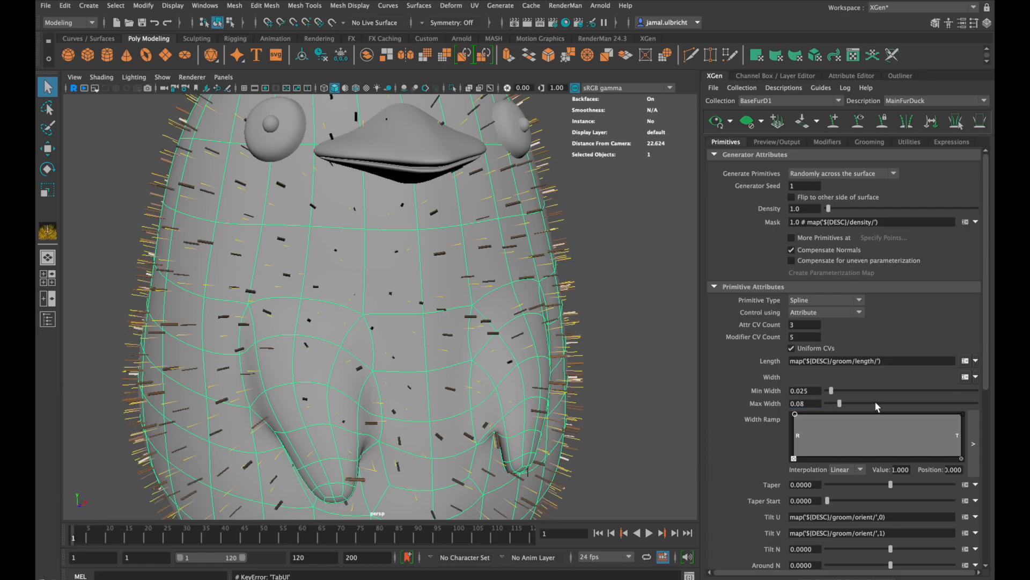
pyautogui.moveTo(874, 411)
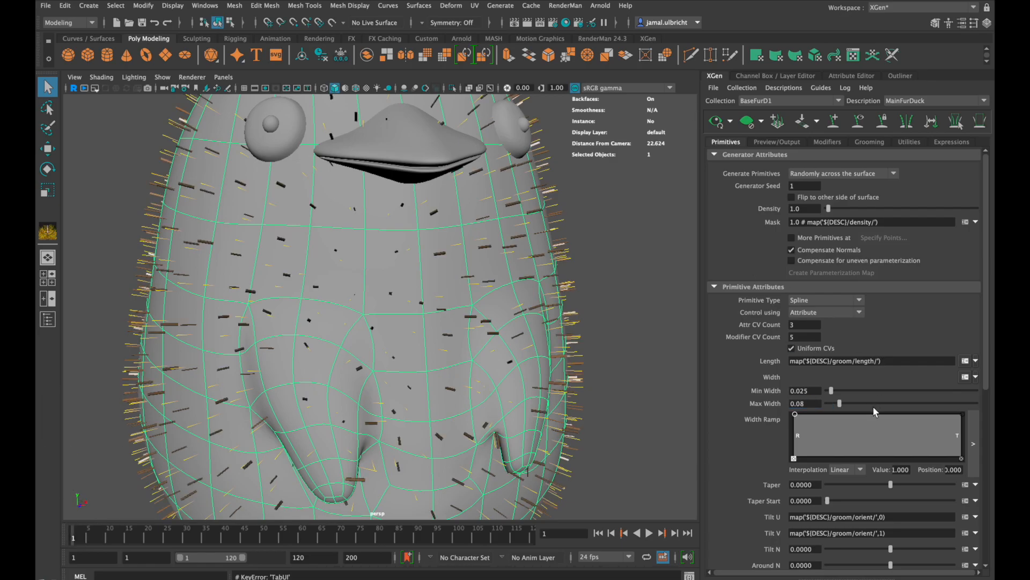
pyautogui.moveTo(795, 414); pyautogui.dragTo(960, 434)
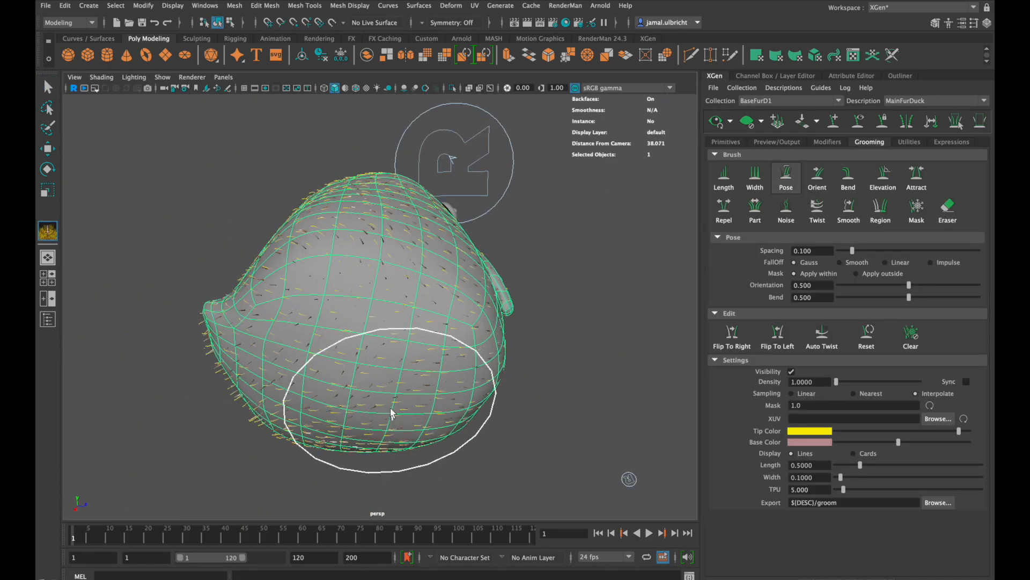
# Paint the Elevation, Smooth and Noise brushes over the duck, adding noise on the head.
pyautogui.click(883, 178)
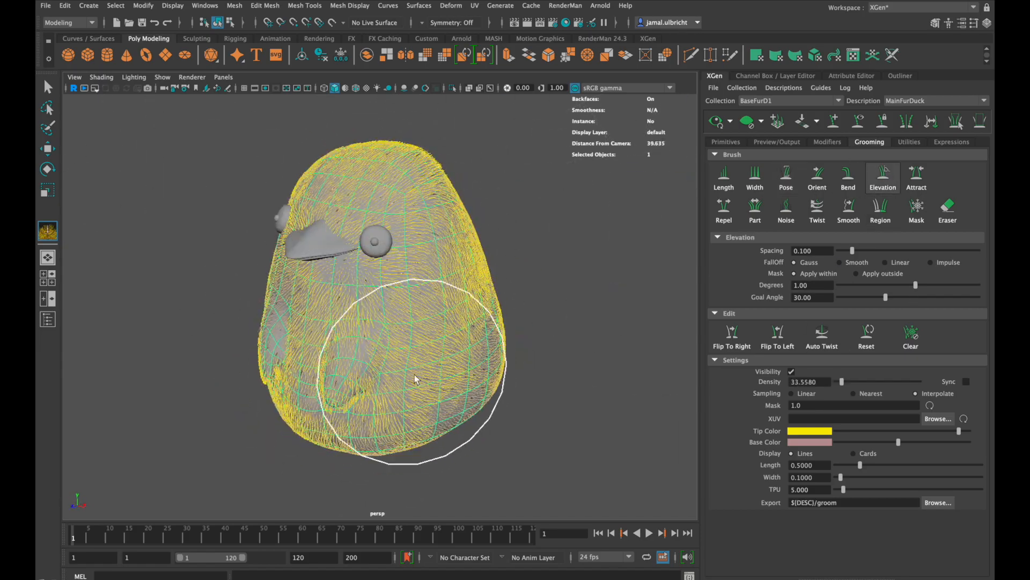
pyautogui.click(848, 208)
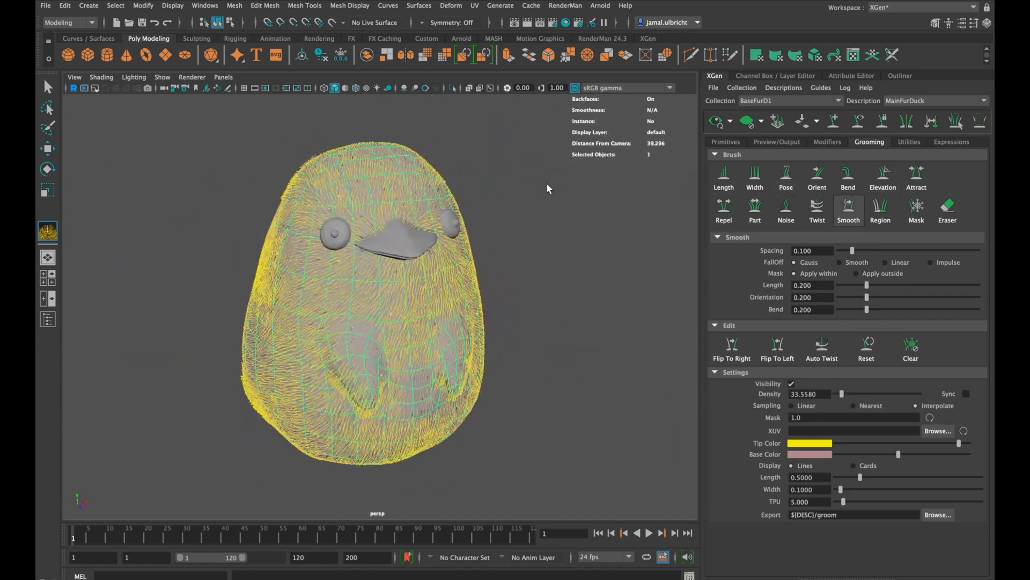
pyautogui.click(785, 208)
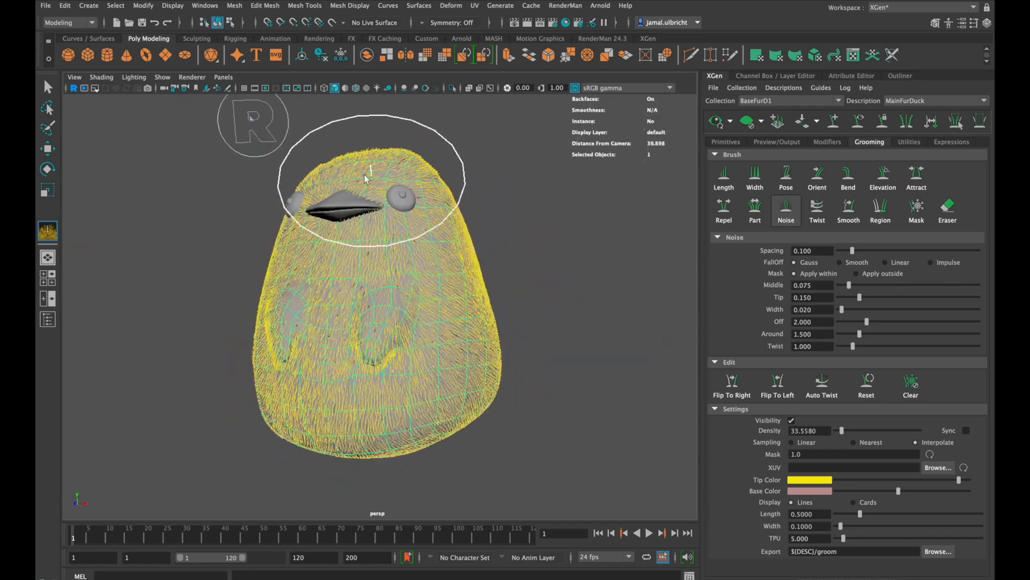
pyautogui.click(726, 142)
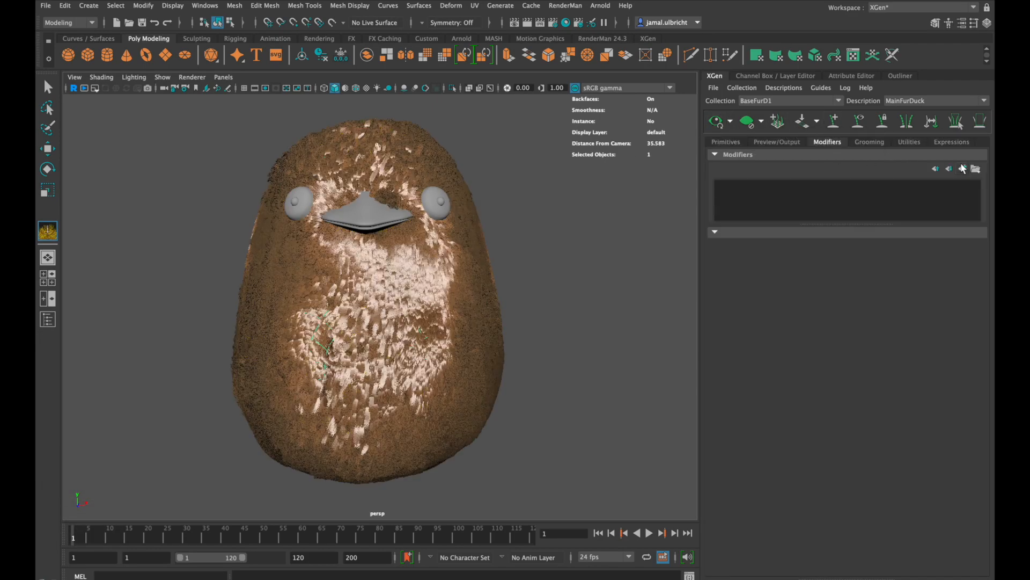
# Add a Clumping modifier to MainFurDuck and open Setup Maps to generate its clump maps.
pyautogui.click(965, 168)
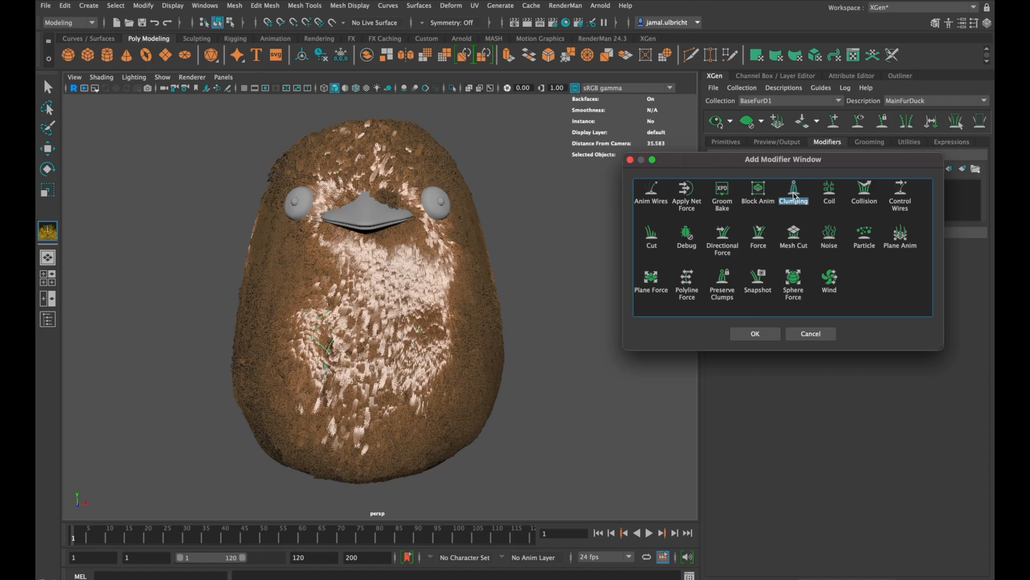
pyautogui.click(755, 334)
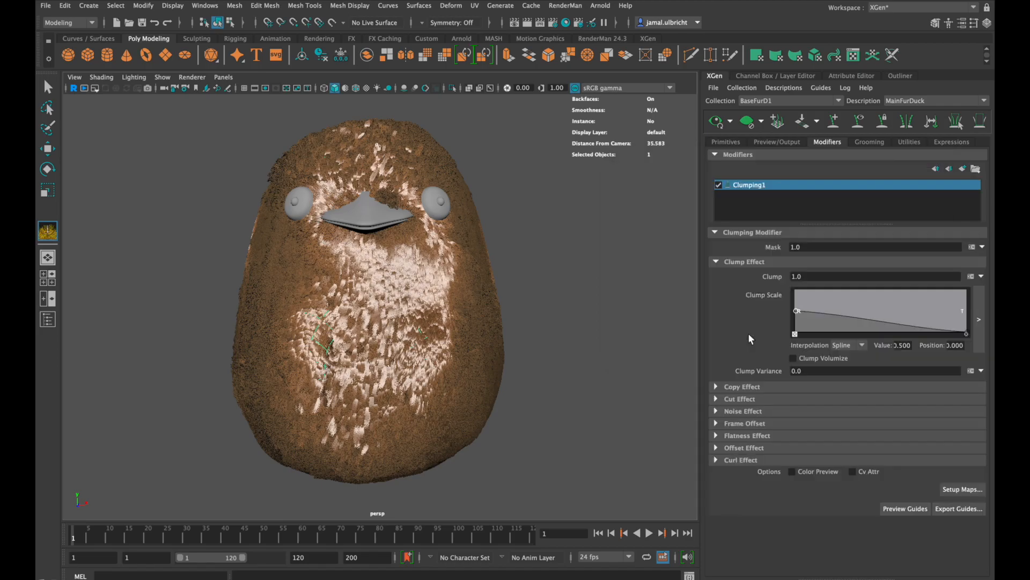
pyautogui.click(962, 490)
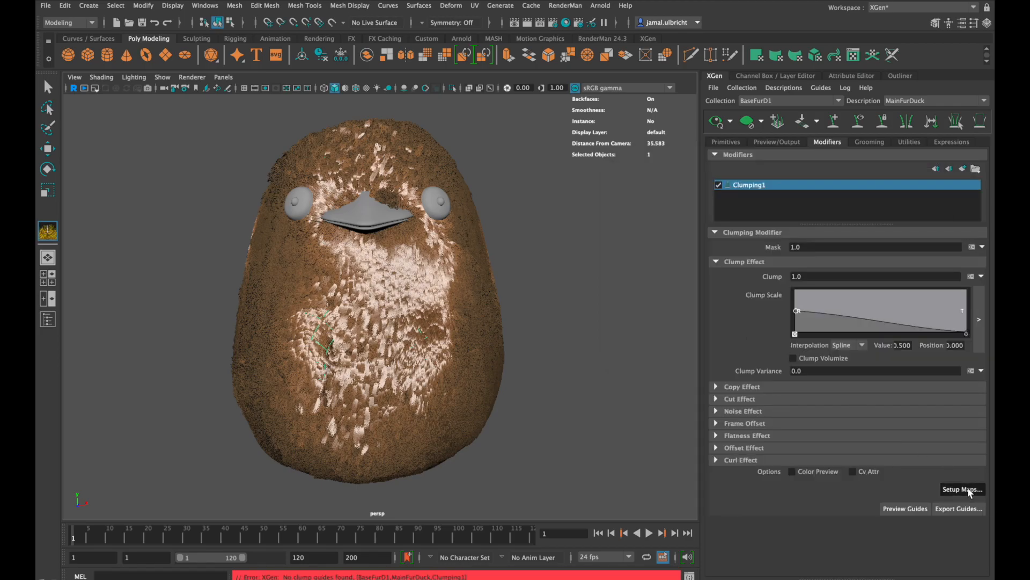
pyautogui.click(962, 489)
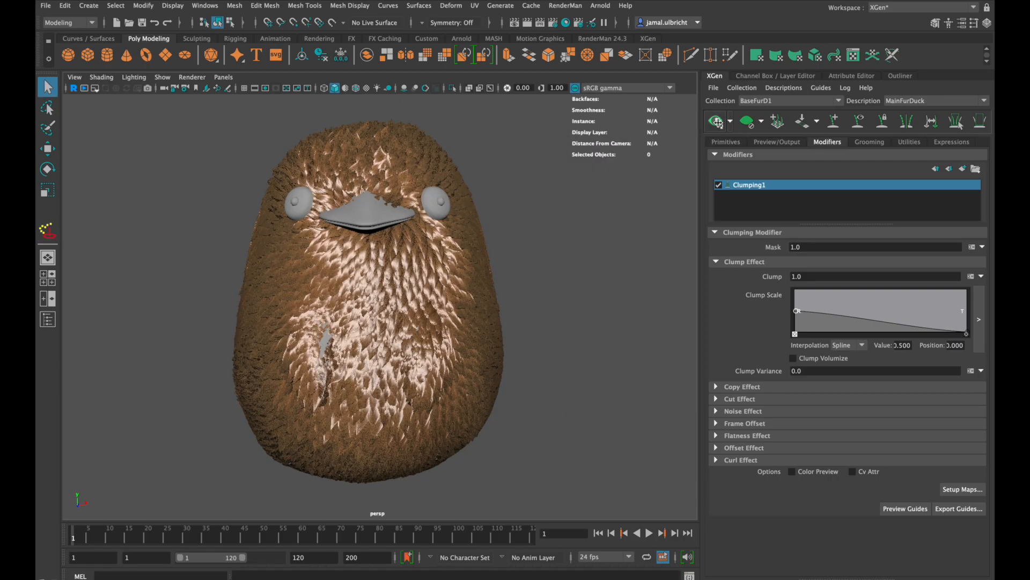
pyautogui.moveTo(699, 133)
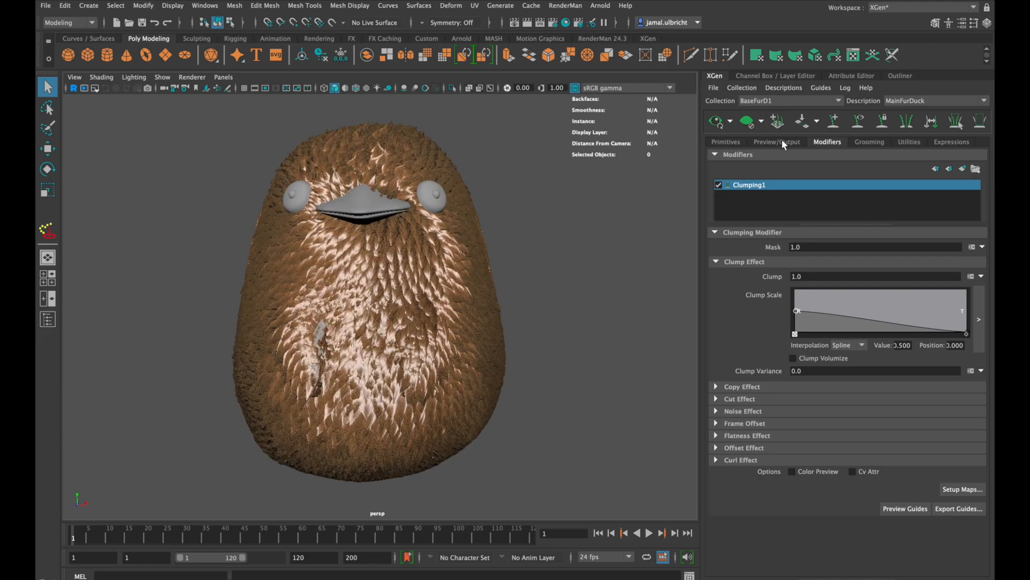
pyautogui.click(869, 141)
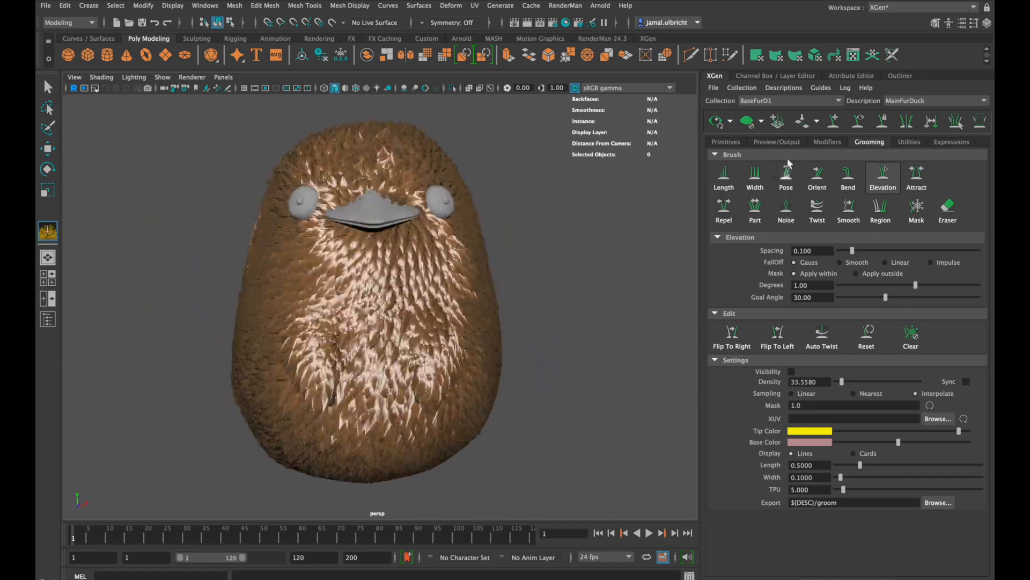
pyautogui.click(827, 142)
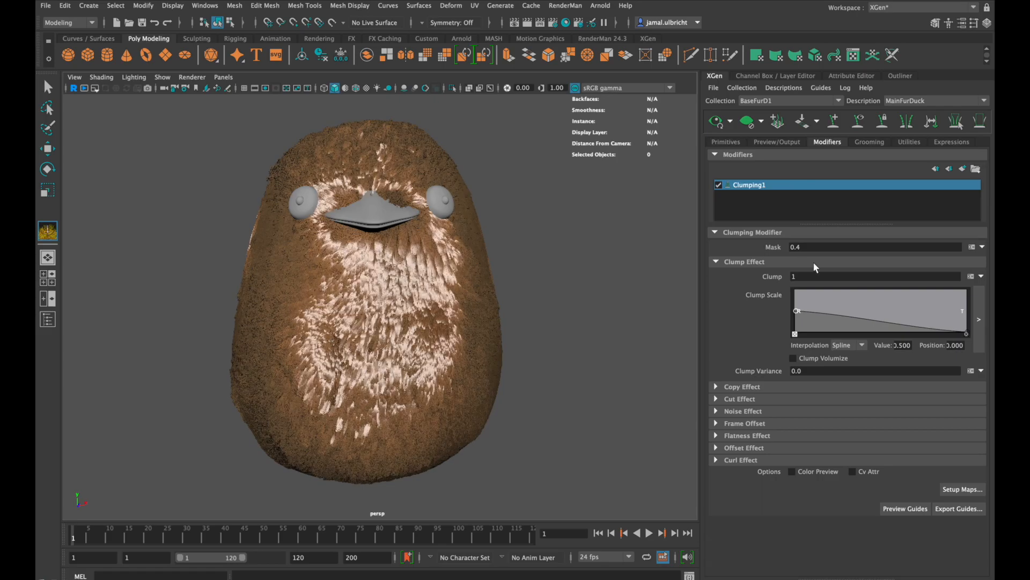
# Try and undo a Clump Scale ramp edit, enable Clump Volumize, and set Offset to -0.1.
pyautogui.moveTo(797, 310); pyautogui.dragTo(966, 332)
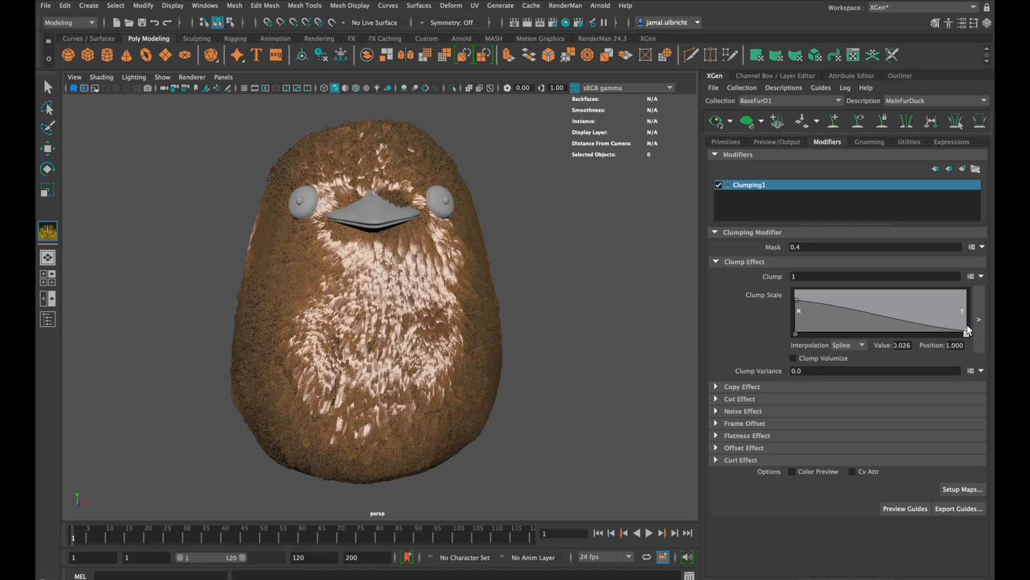
pyautogui.press('cmd+z')
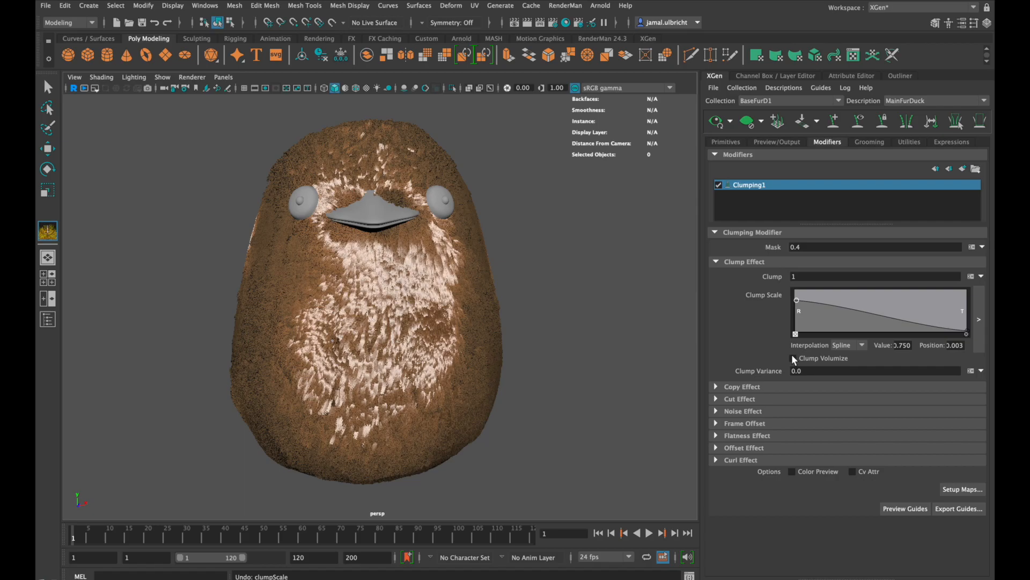
pyautogui.click(793, 358)
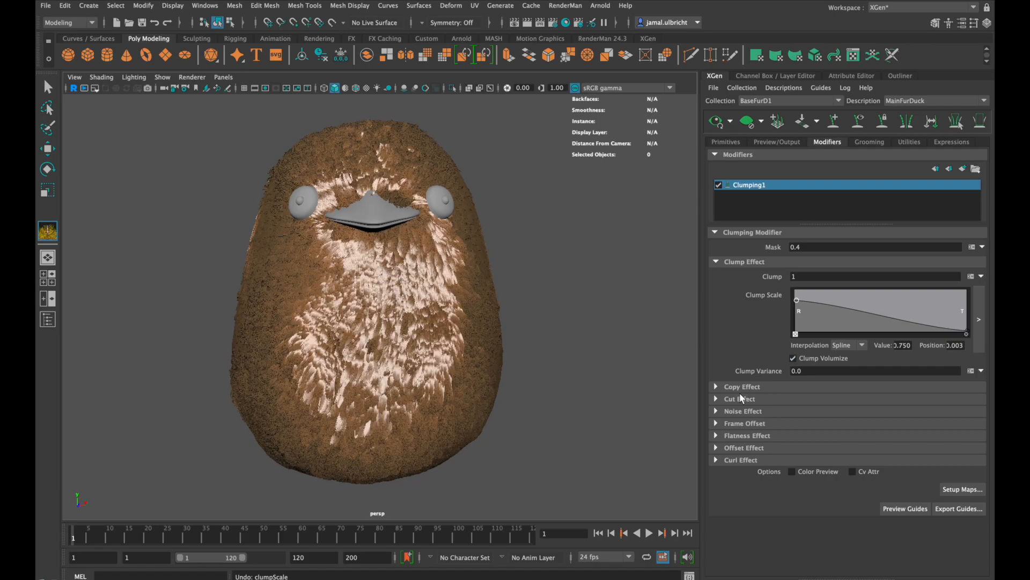
pyautogui.click(743, 411)
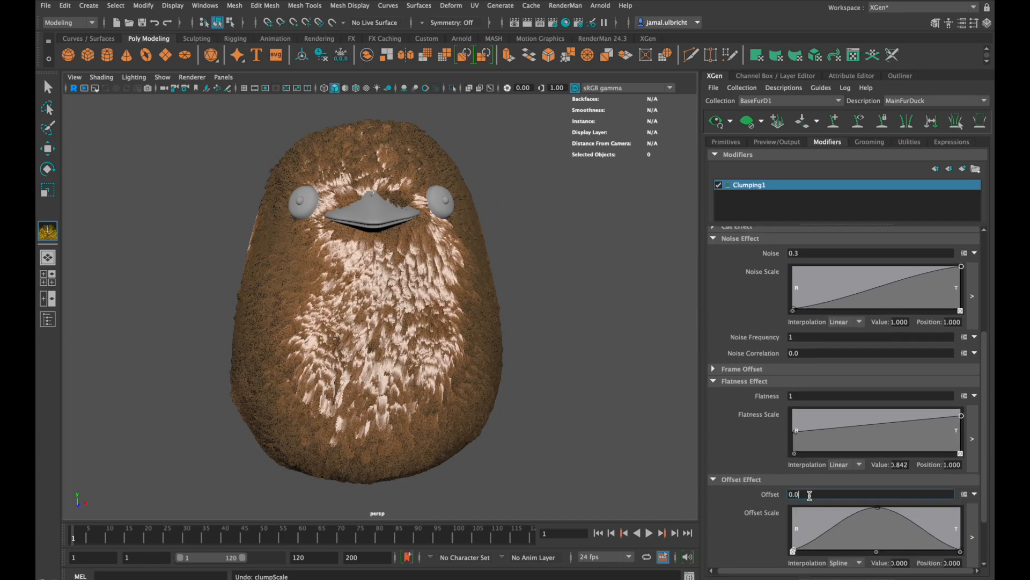
pyautogui.write('-0.1')
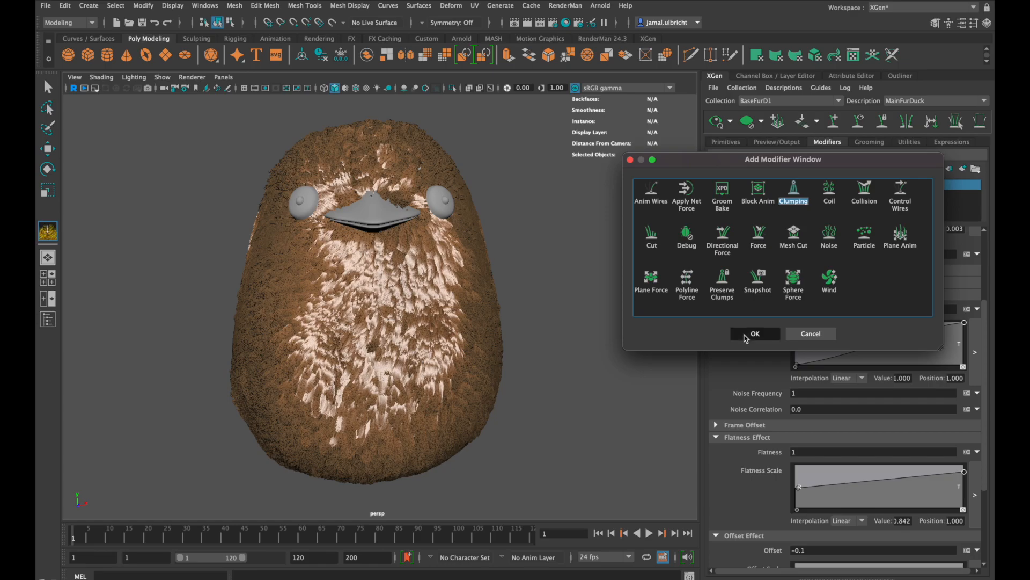
# Add Clumping2, generate and save its clump maps at density 83, and reshape the Clump Scale ramp.
pyautogui.click(755, 333)
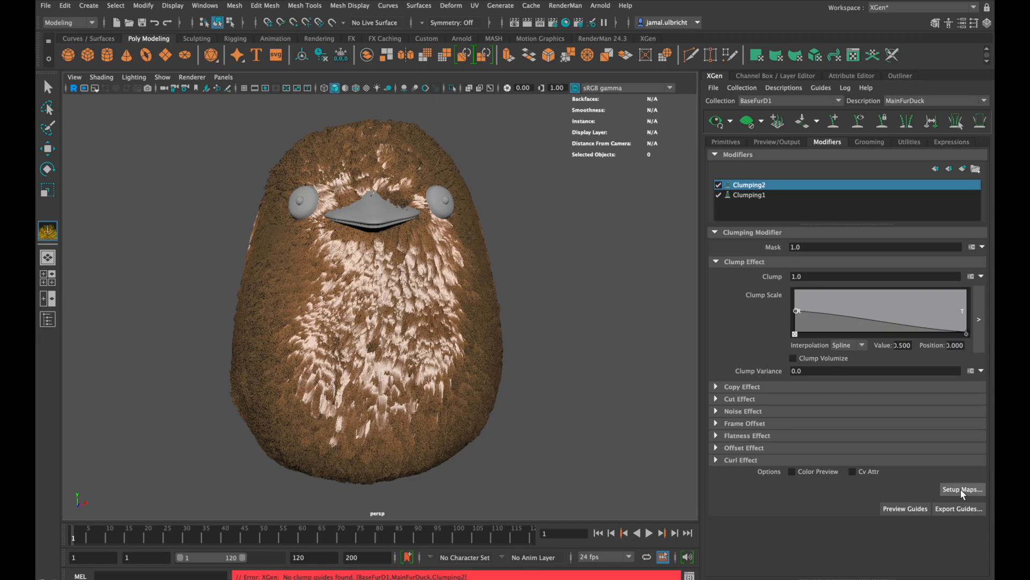
pyautogui.click(963, 490)
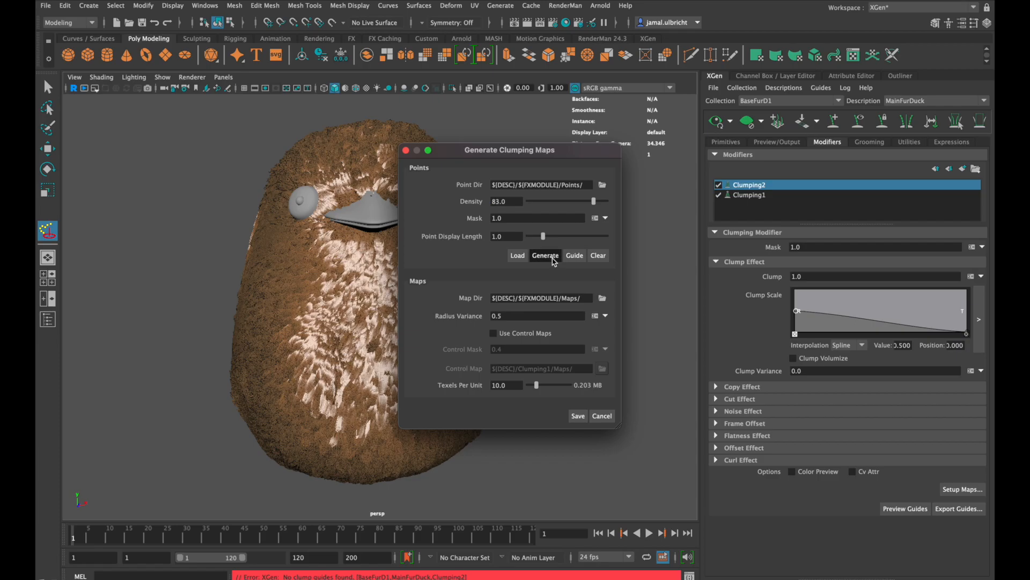
pyautogui.click(546, 255)
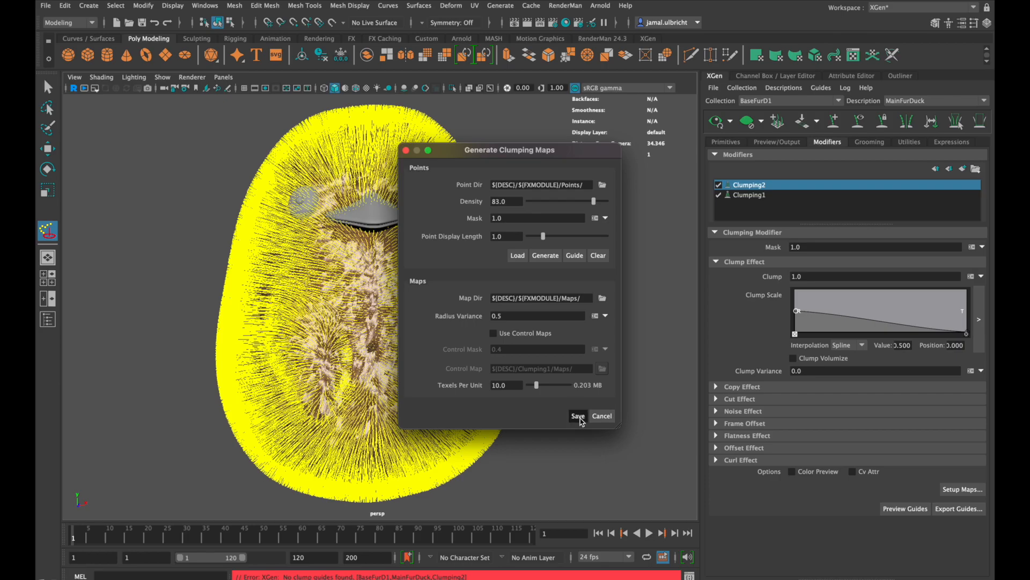
pyautogui.click(578, 416)
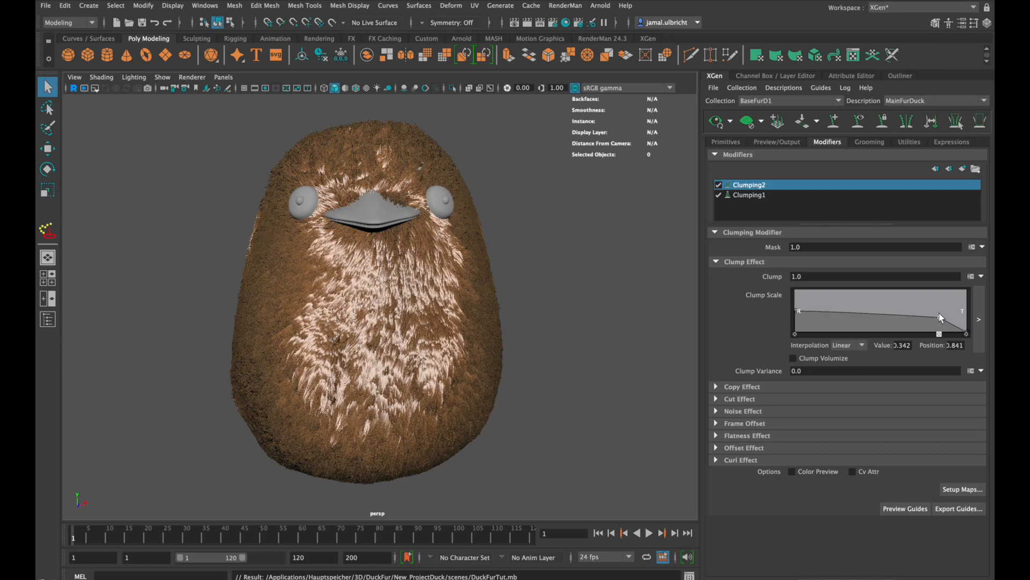
pyautogui.click(716, 411)
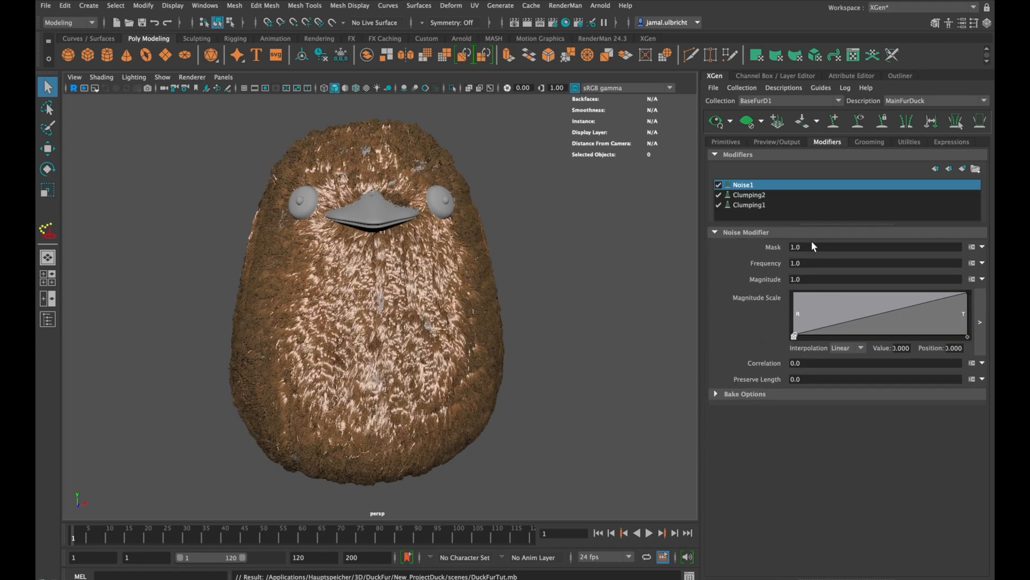
# Set the Noise1 mask to 0.6, with frequency 4 and preserve length 90.
pyautogui.write('0')
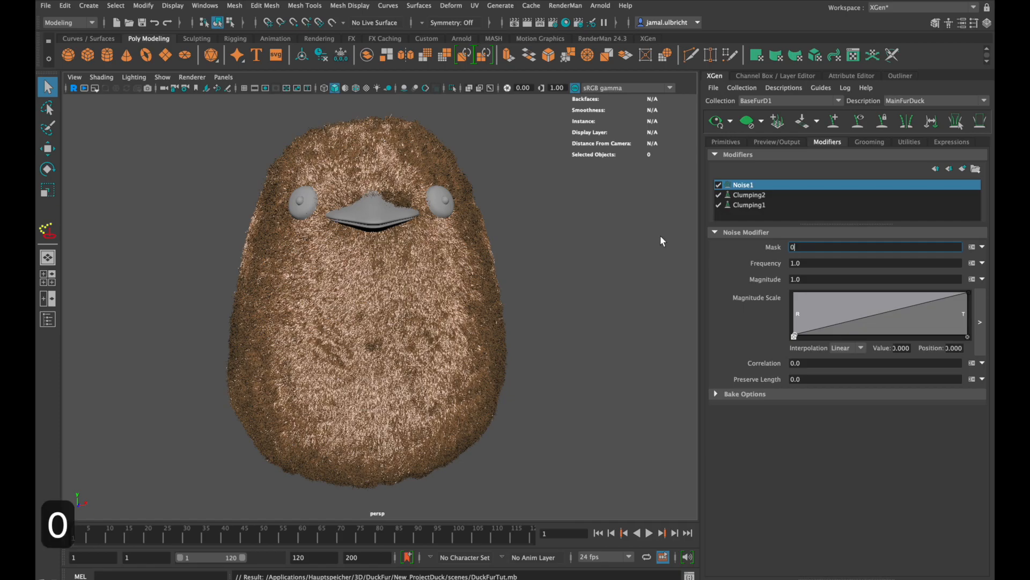
pyautogui.write('0.6')
pyautogui.click(876, 263)
pyautogui.write('4')
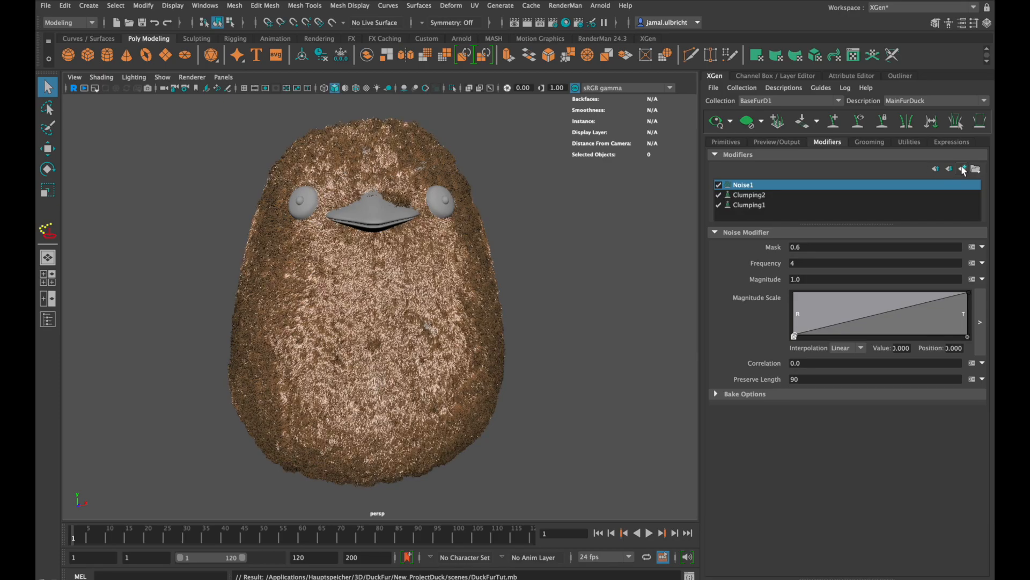
# Add a Noise2 modifier with mask 2.0, frequency 4 and magnitude 5.
pyautogui.click(962, 169)
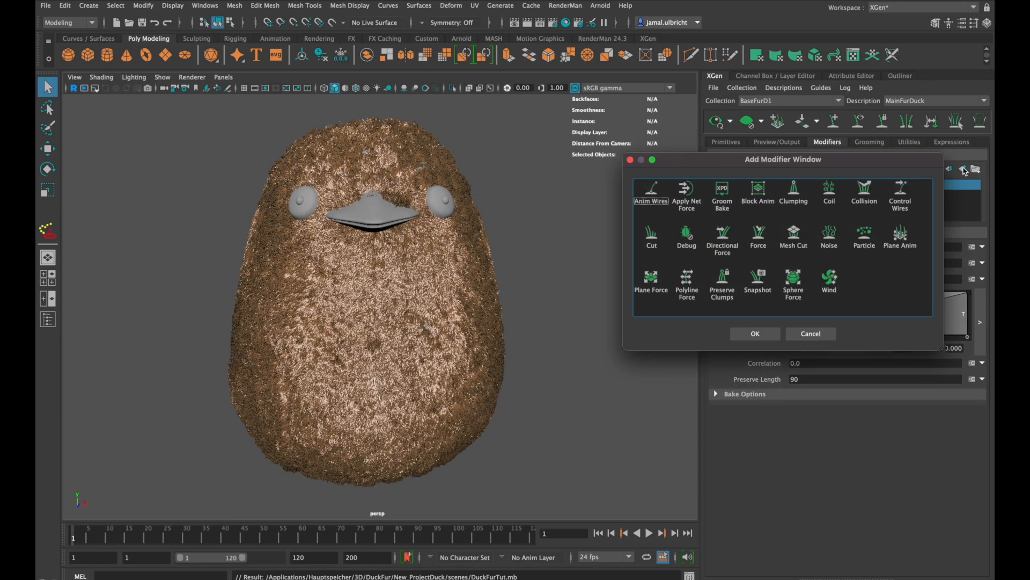
pyautogui.click(756, 333)
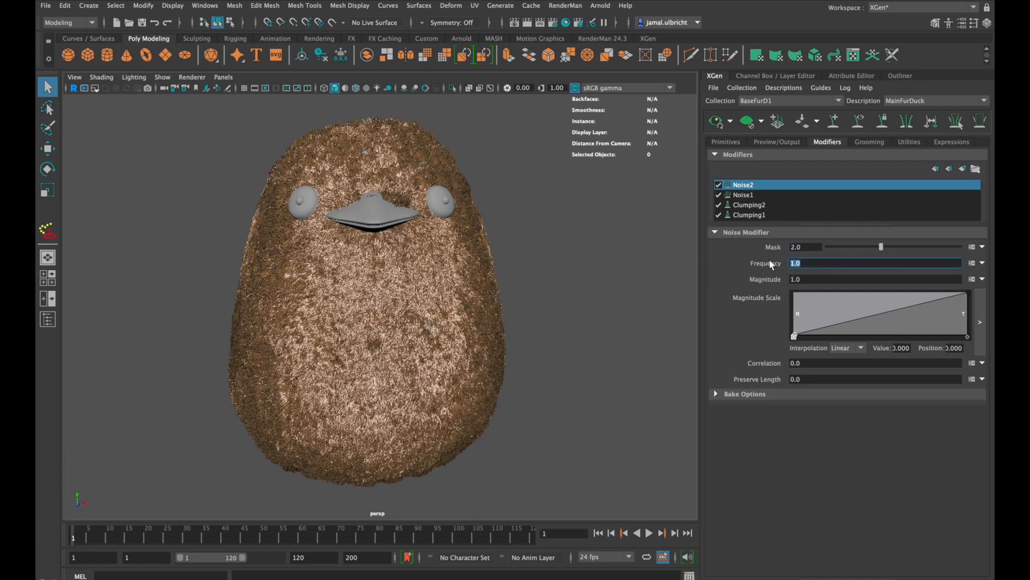
pyautogui.write('5')
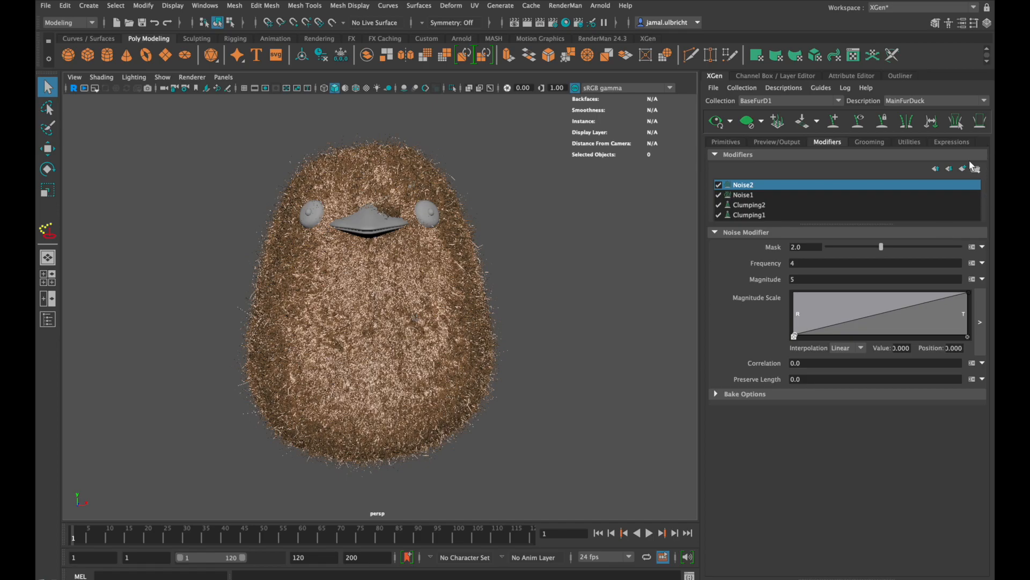
# Add a Cut modifier trimming strands by rand(0.0,0.5) and update the XGen preview.
pyautogui.click(968, 169)
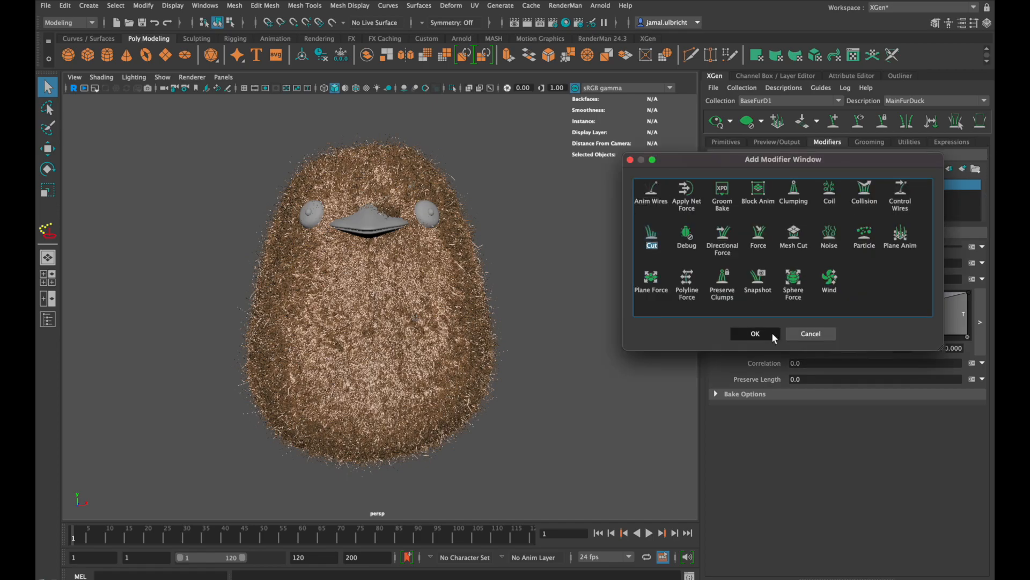
pyautogui.click(755, 333)
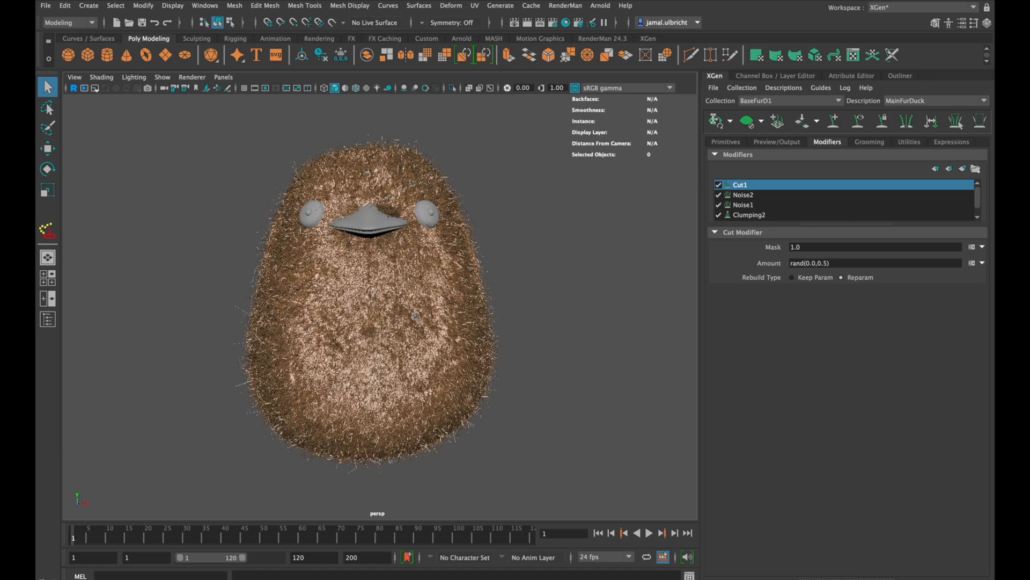
pyautogui.click(715, 120)
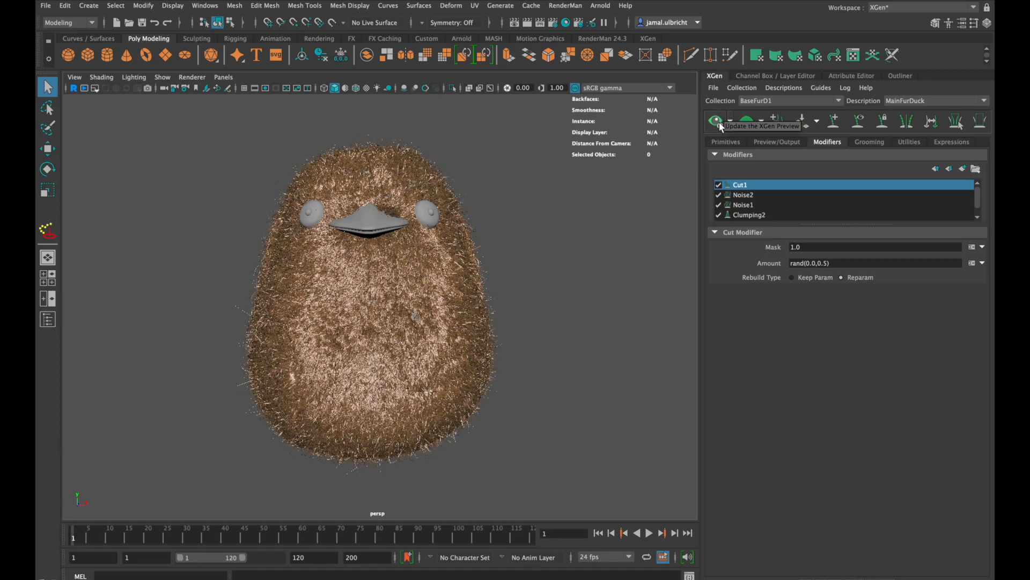
pyautogui.click(777, 142)
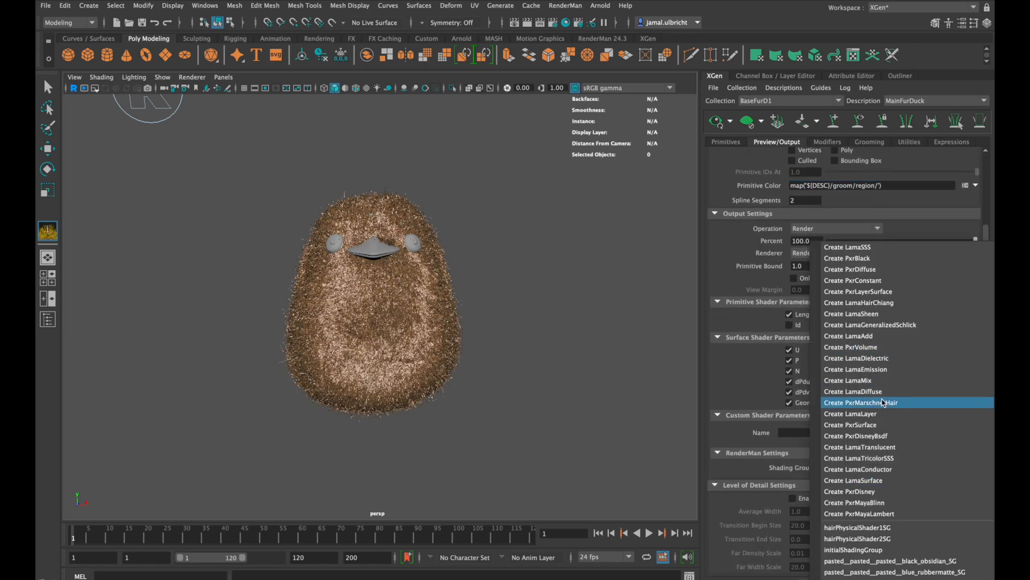
# Create a PxrMarschnerHair shader as the fur's shading group.
pyautogui.click(860, 403)
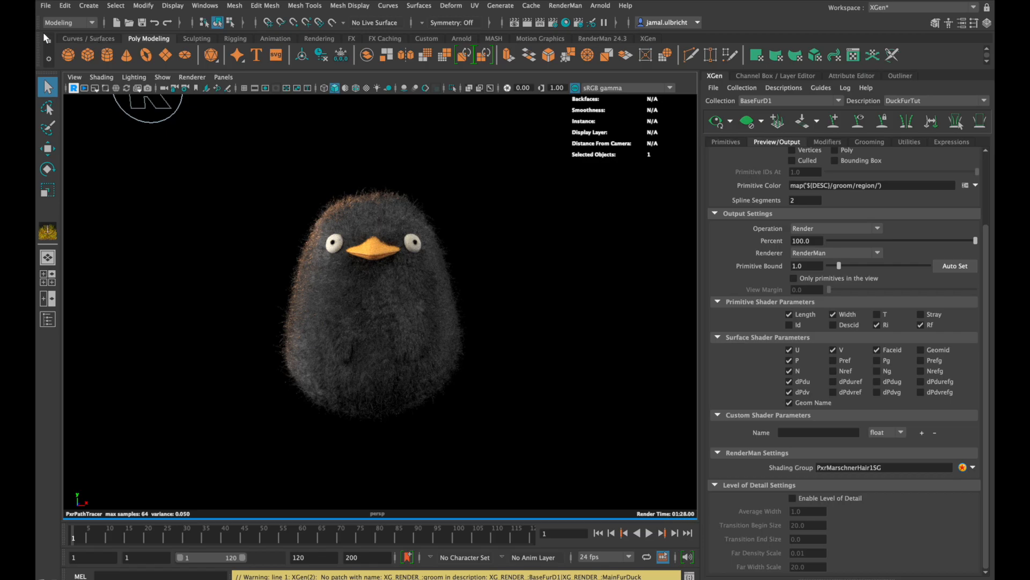
pyautogui.moveTo(331, 221)
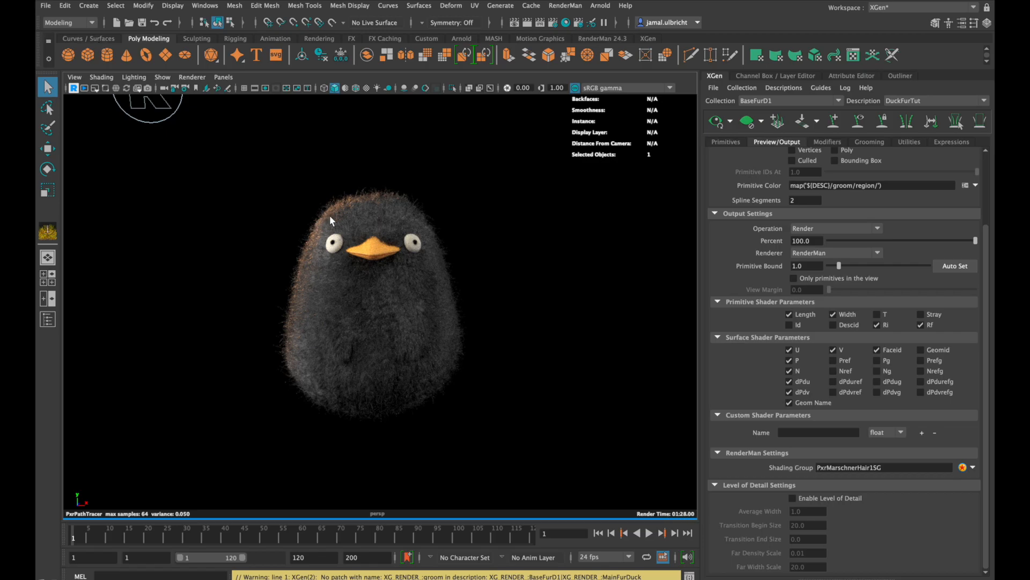